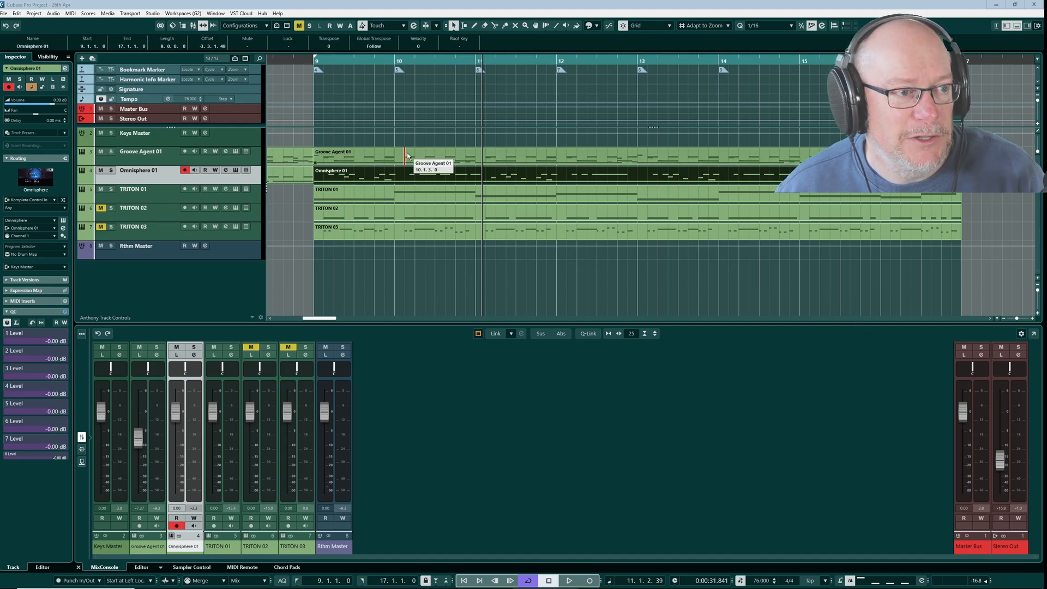
Open Studio Setup from the Studio menu to list the Focusrite USB ASIO ports
{"action": "left_click", "coordinate": [153, 13]}
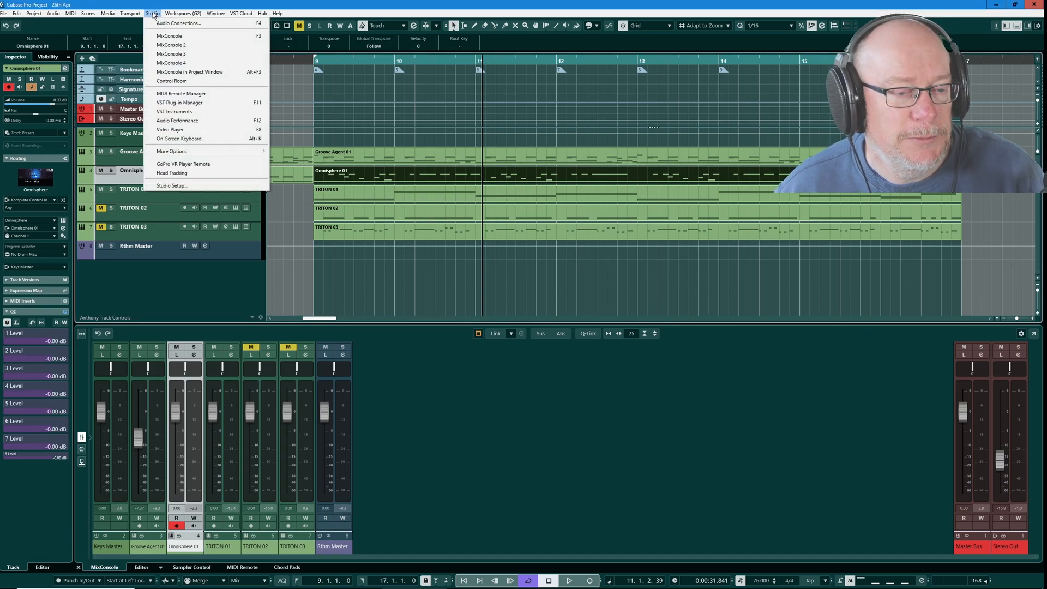
{"action": "left_click", "coordinate": [171, 186]}
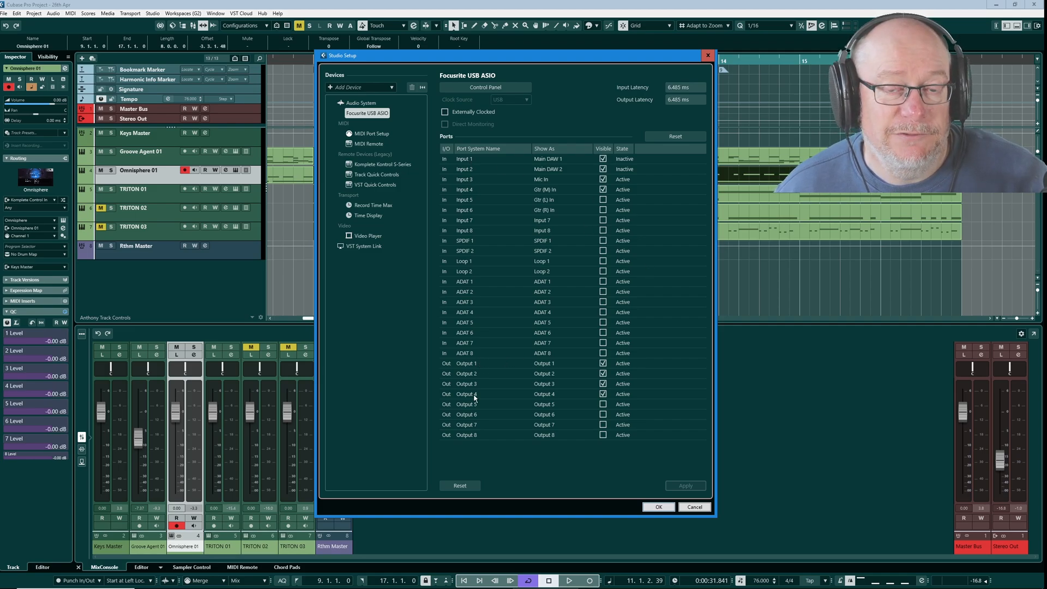
{"action": "mouse_move", "coordinate": [520, 381]}
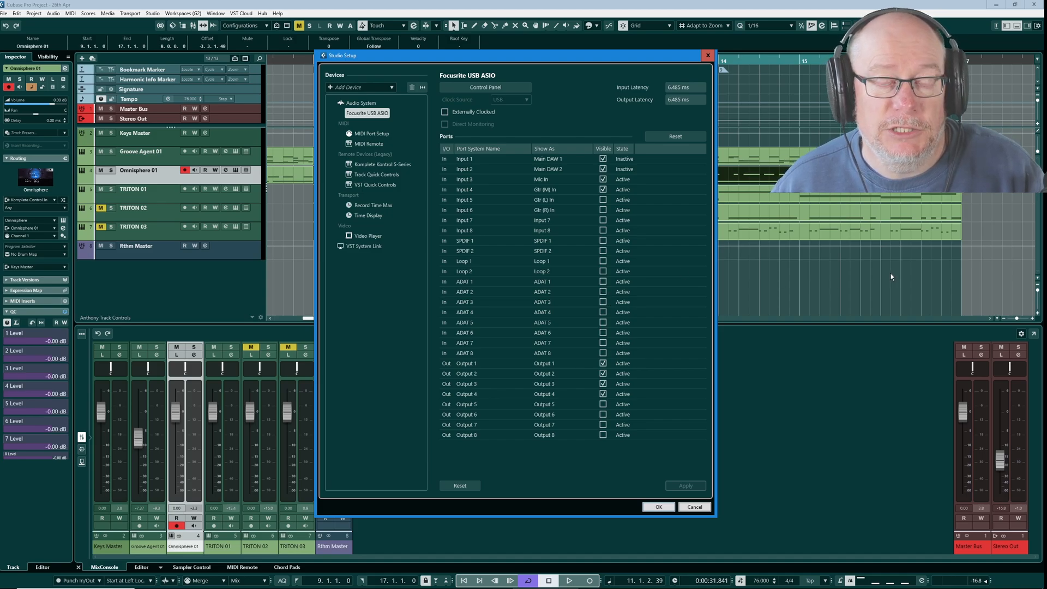
{"action": "mouse_move", "coordinate": [875, 247]}
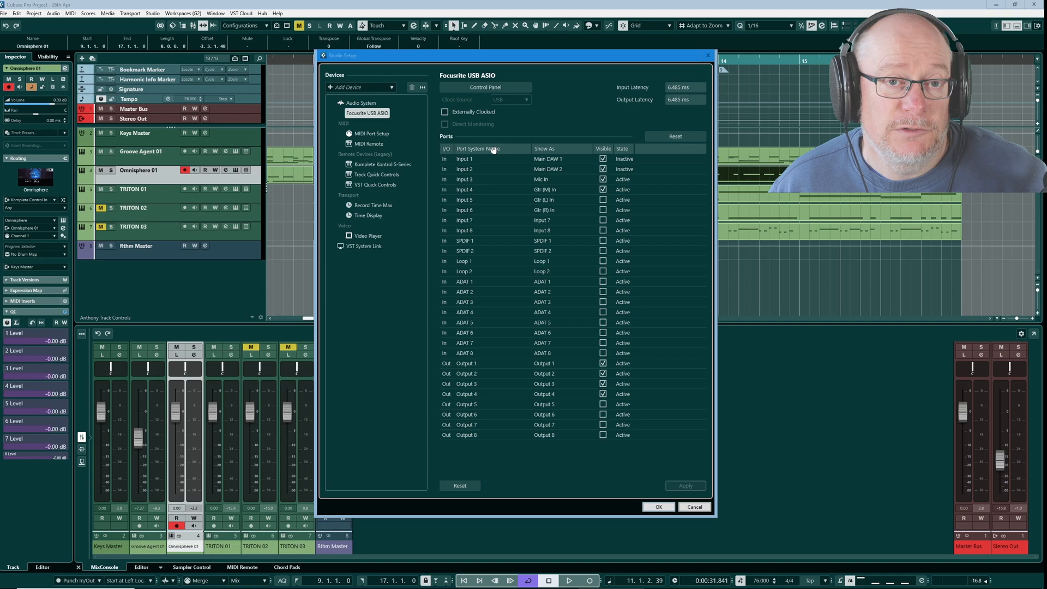
{"action": "mouse_move", "coordinate": [552, 181]}
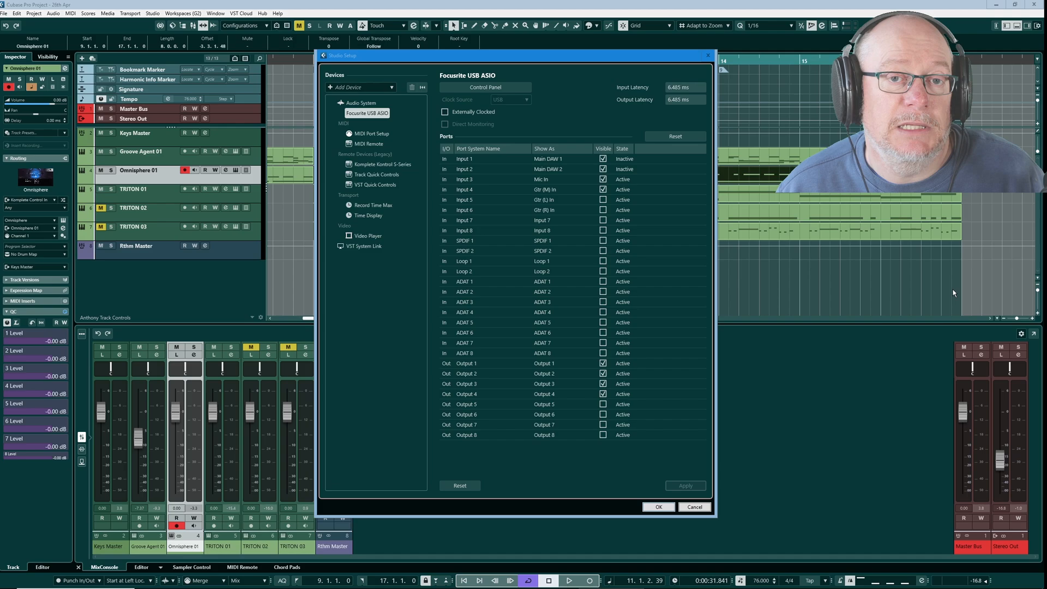
{"action": "mouse_move", "coordinate": [832, 299]}
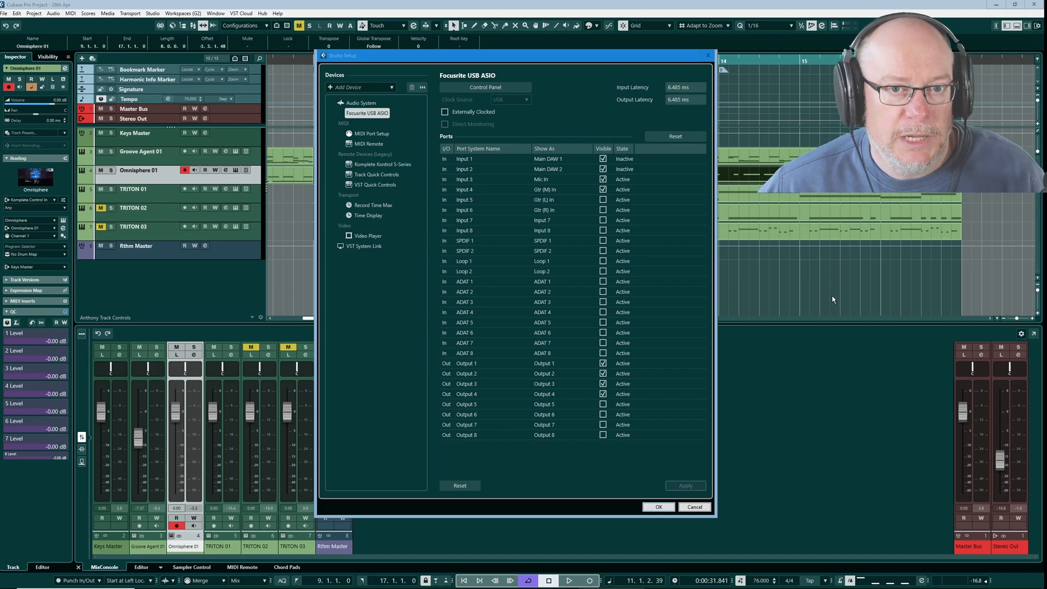
Bring the OBS Studio window in front of Cubase from the taskbar
{"action": "left_click", "coordinate": [658, 507]}
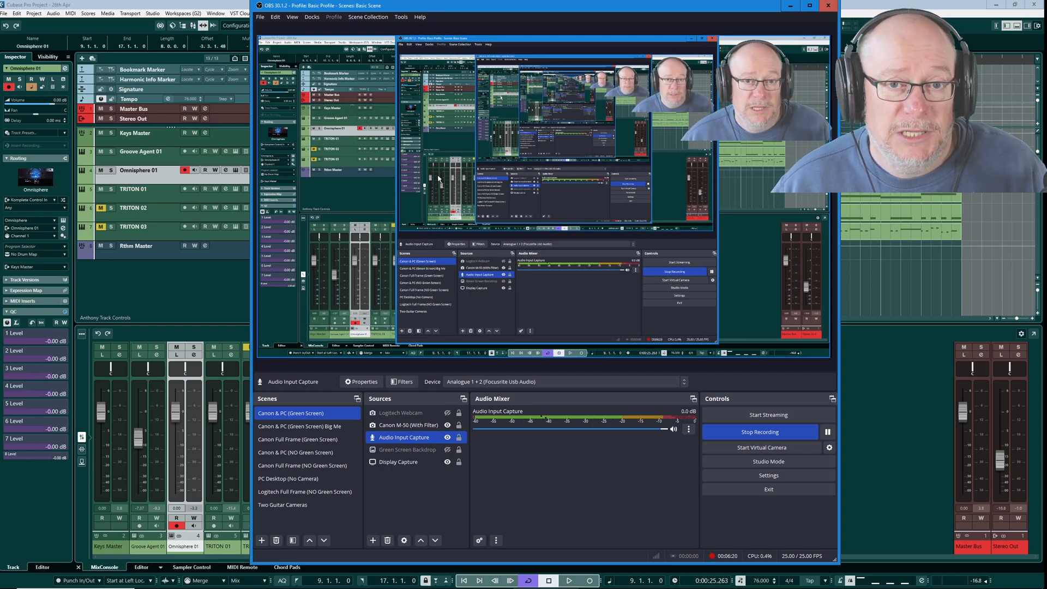
Open the Audio Input Capture properties showing Analogue 1 + 2 (Focusrite Usb Audio)
{"action": "right_click", "coordinate": [414, 437]}
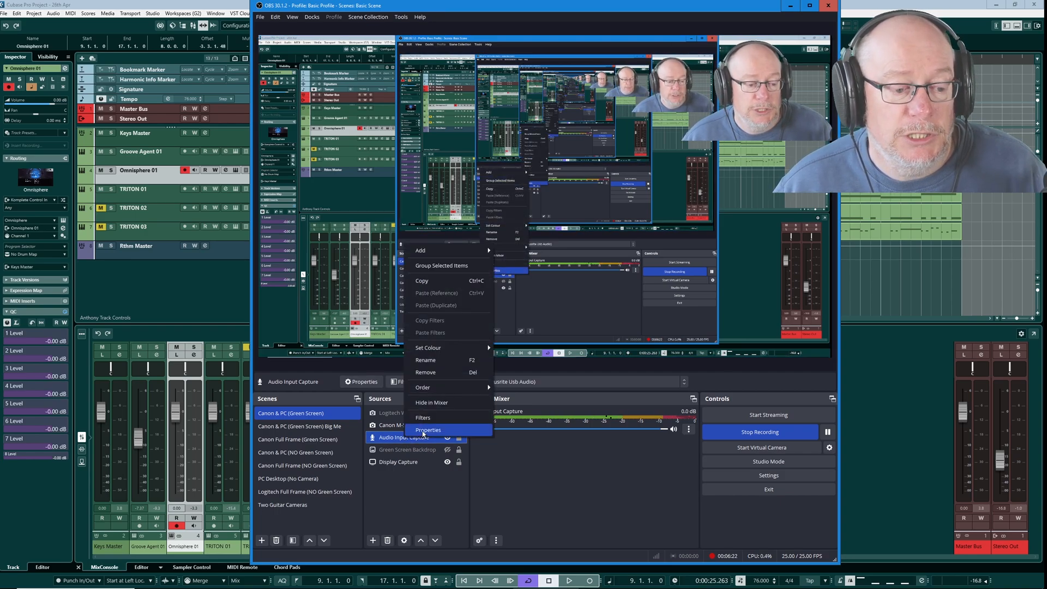
{"action": "left_click", "coordinate": [428, 429]}
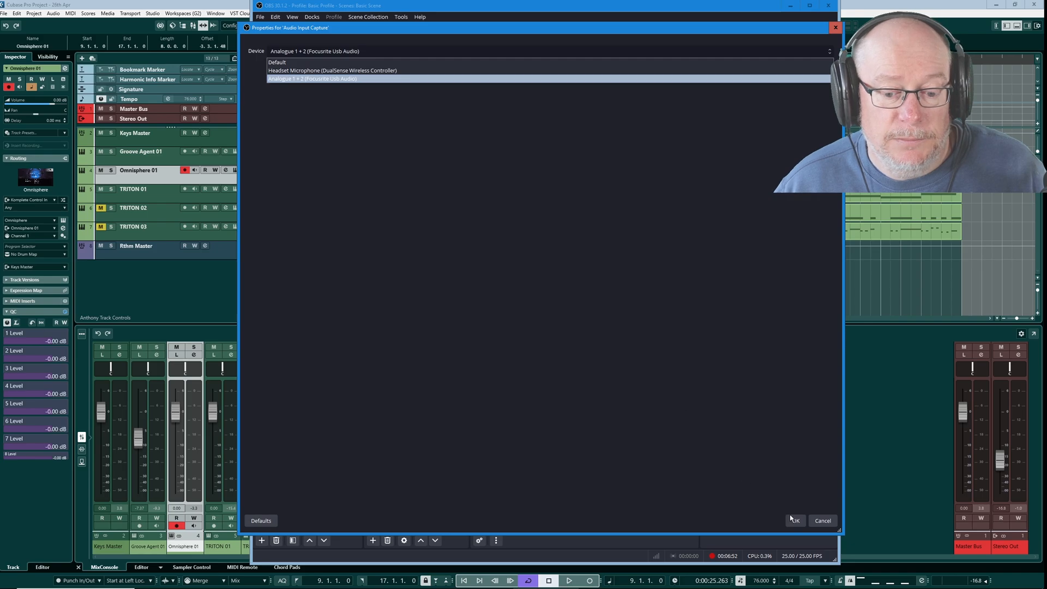
Confirm the Audio Input Capture properties, keeping Analogue 1 + 2 (Focusrite Usb Audio)
{"action": "left_click", "coordinate": [794, 520]}
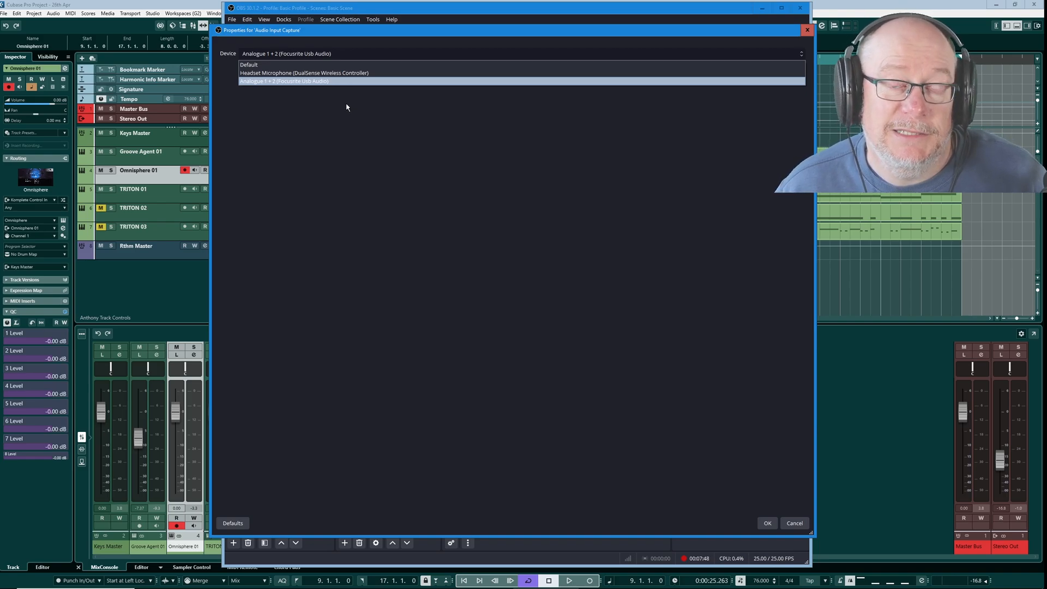
{"action": "mouse_move", "coordinate": [326, 93]}
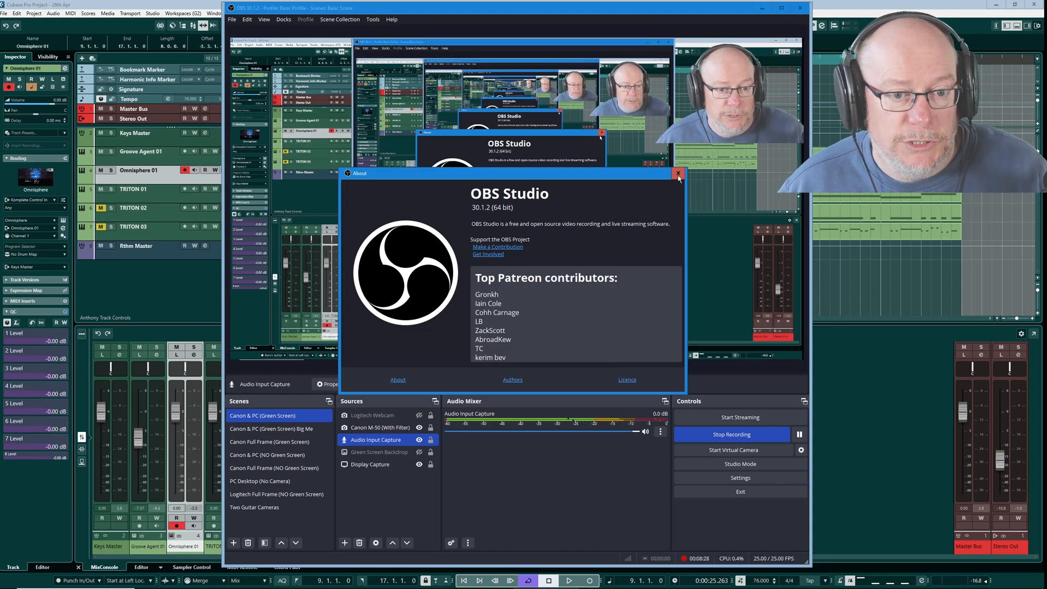
Close the OBS Studio 30.1.2 About window
{"action": "left_click", "coordinate": [678, 174]}
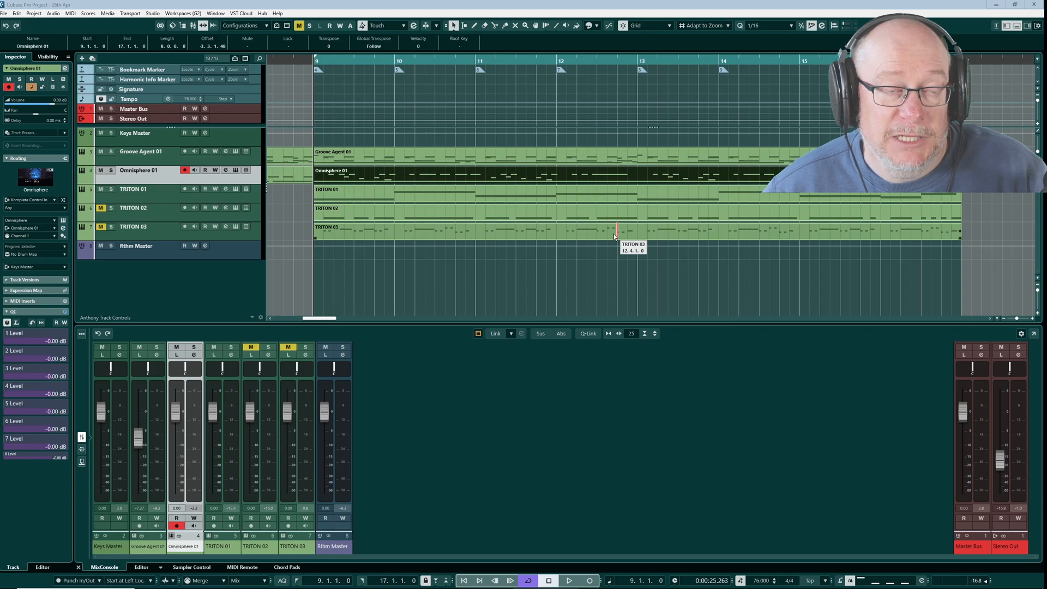
{"action": "mouse_move", "coordinate": [596, 167]}
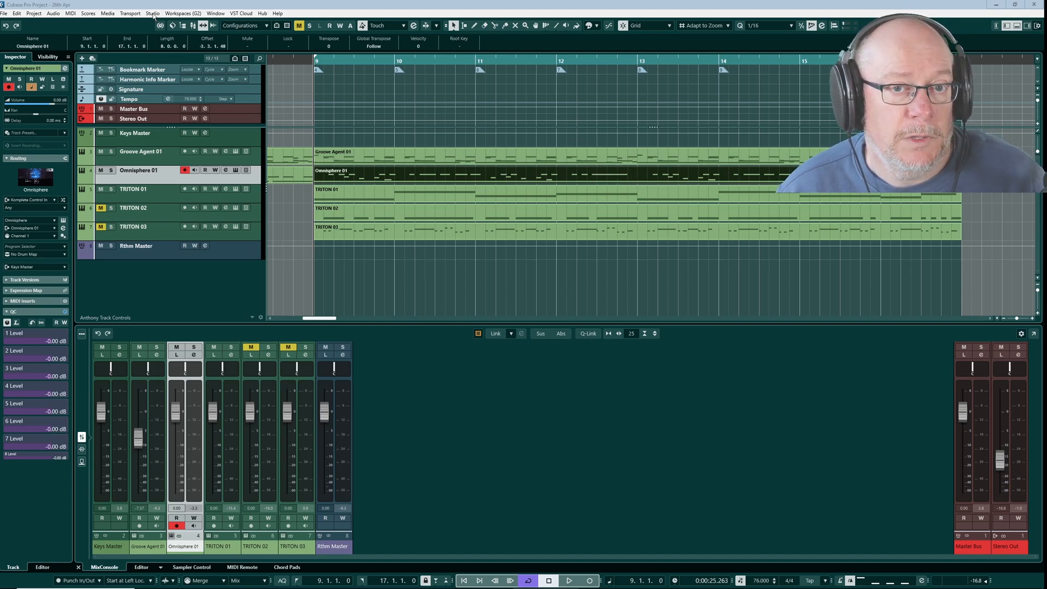
{"action": "left_click", "coordinate": [152, 12]}
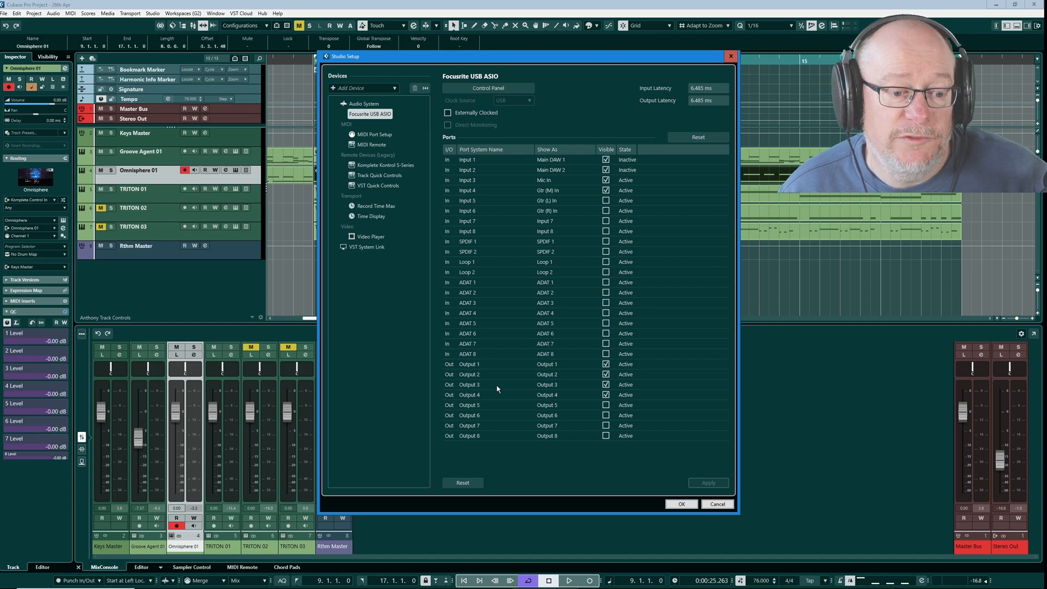
{"action": "mouse_move", "coordinate": [473, 390]}
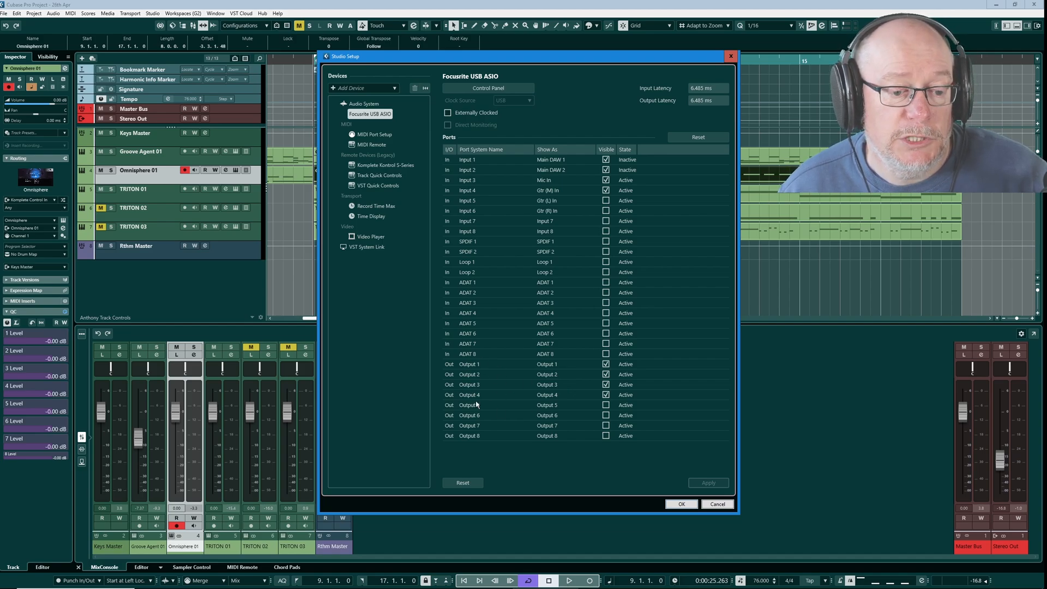
{"action": "mouse_move", "coordinate": [453, 392]}
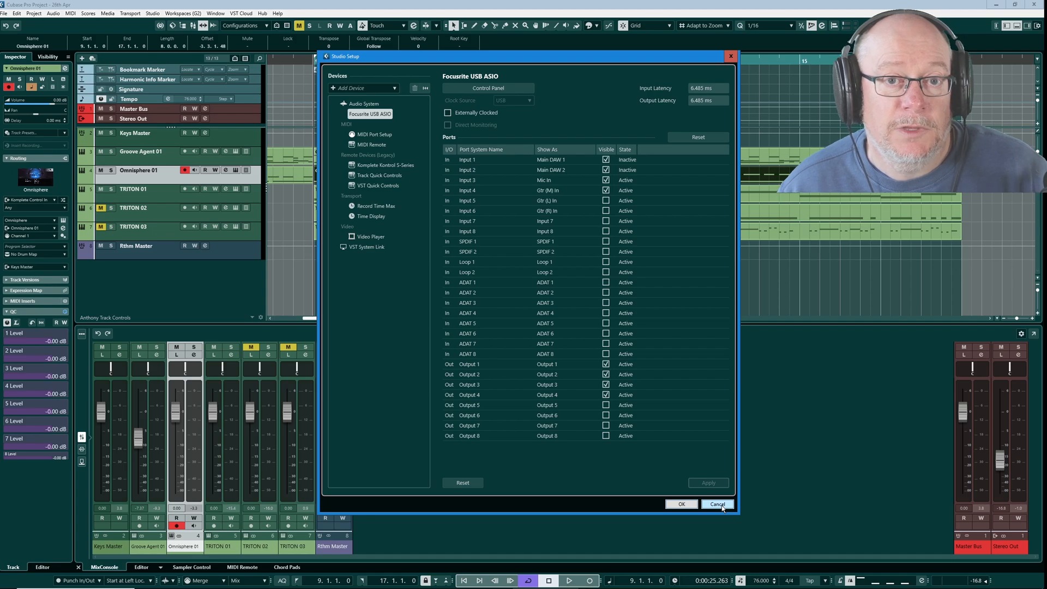
{"action": "left_click", "coordinate": [716, 503]}
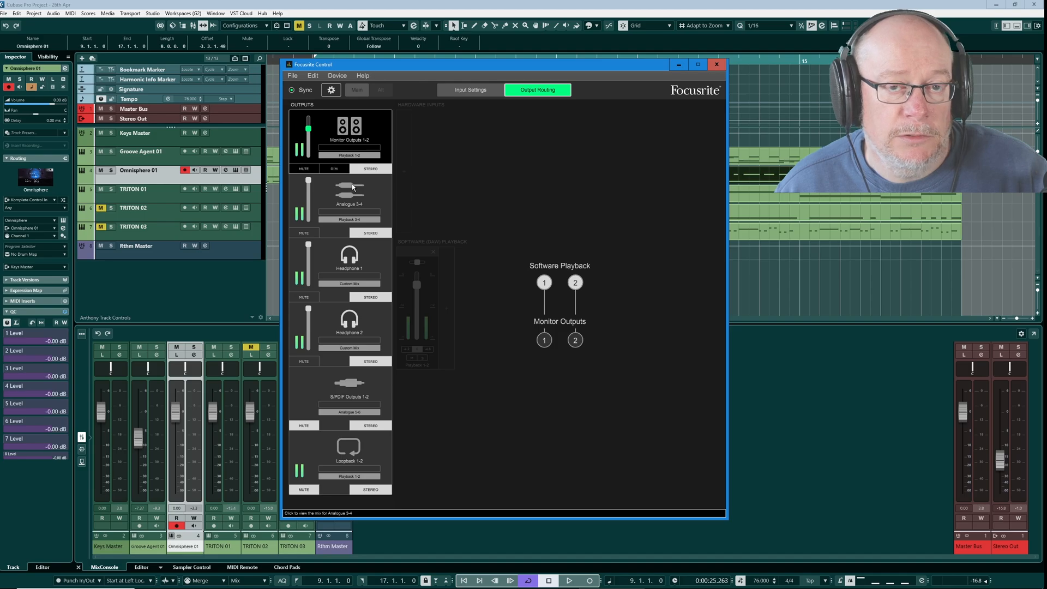
{"action": "mouse_move", "coordinate": [335, 179]}
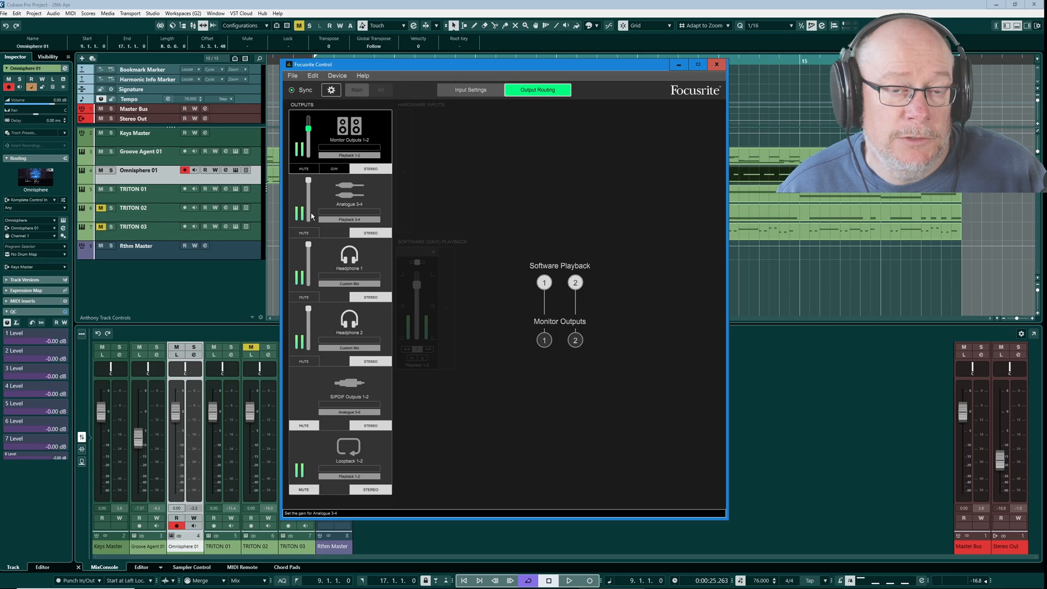
{"action": "left_click", "coordinate": [348, 219]}
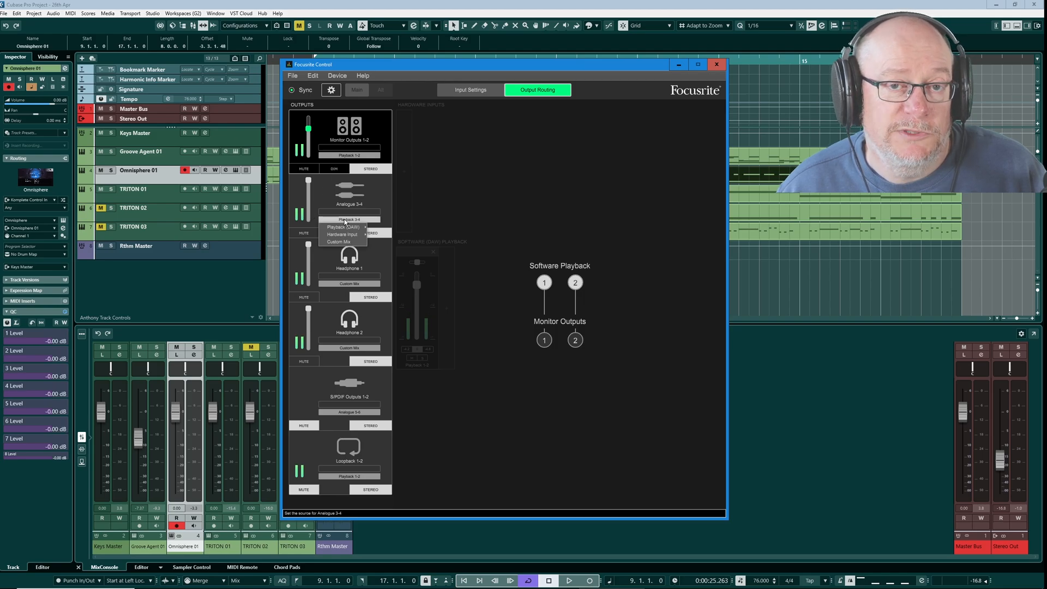
{"action": "left_click", "coordinate": [342, 227]}
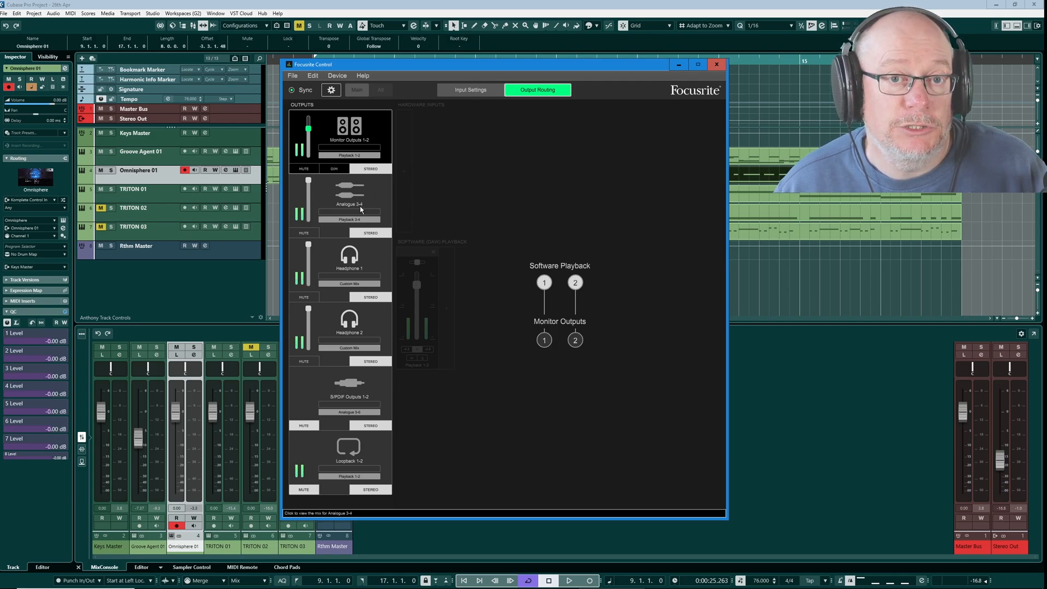
{"action": "left_click", "coordinate": [151, 13]}
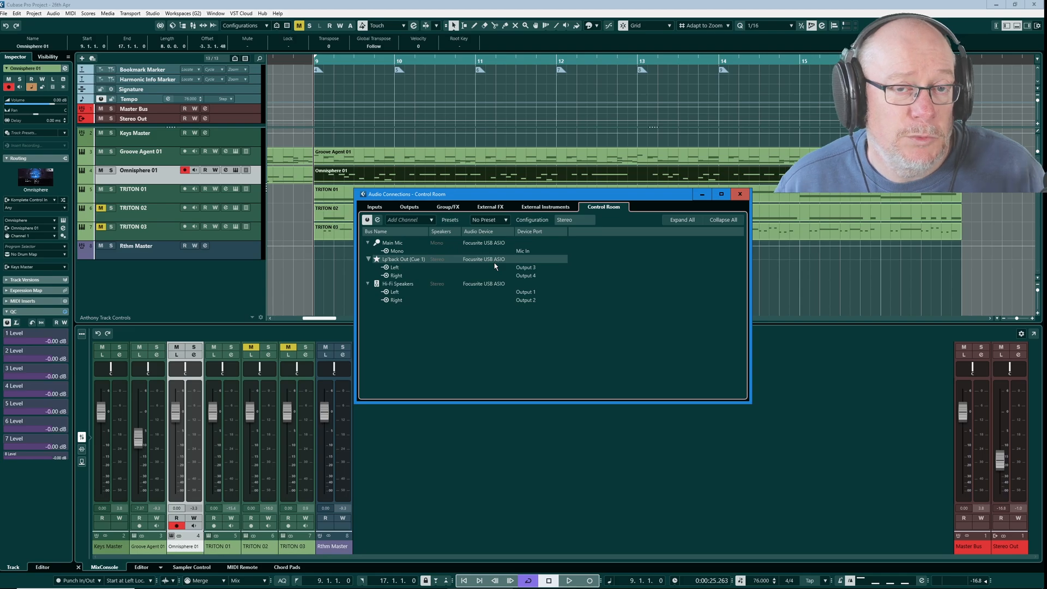
Inspect Control Room routing: Cue 1 on Outputs 3/4, Hi-Fi Speakers on Outputs 1/2
{"action": "left_click", "coordinate": [394, 292]}
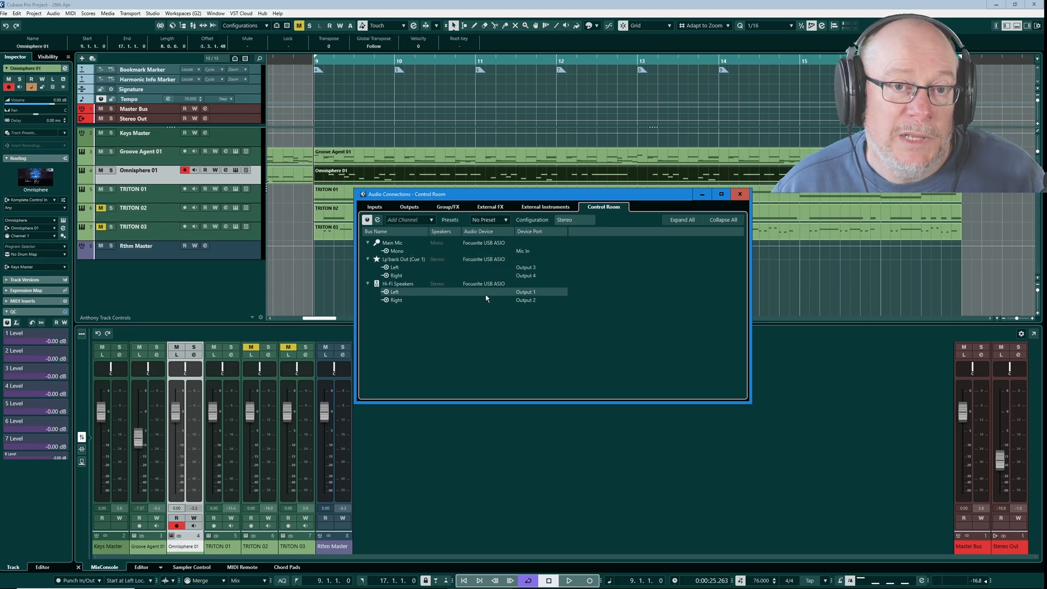
{"action": "left_click", "coordinate": [397, 283]}
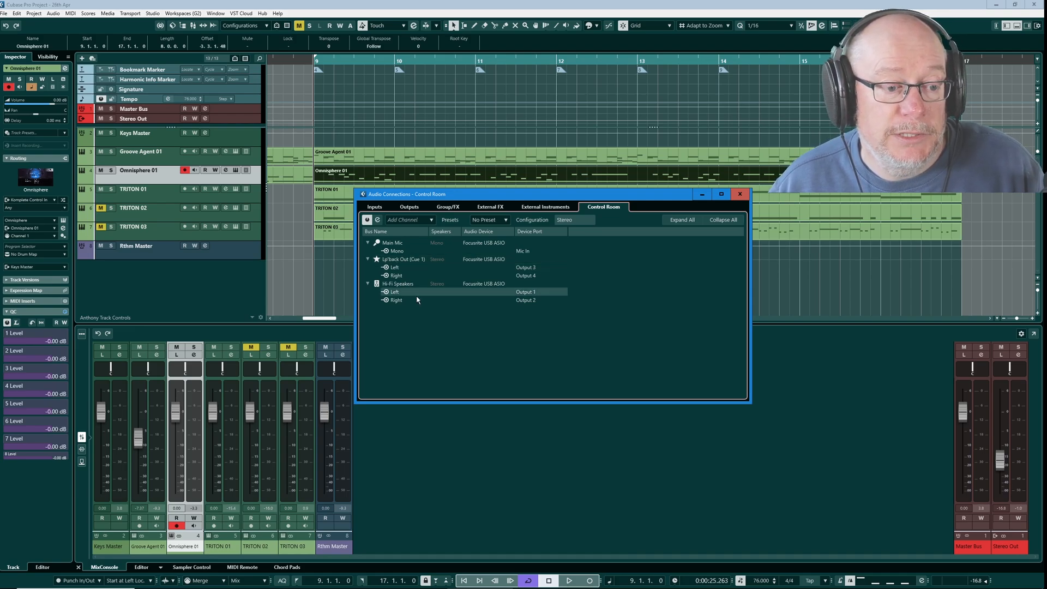
{"action": "left_click", "coordinate": [398, 283]}
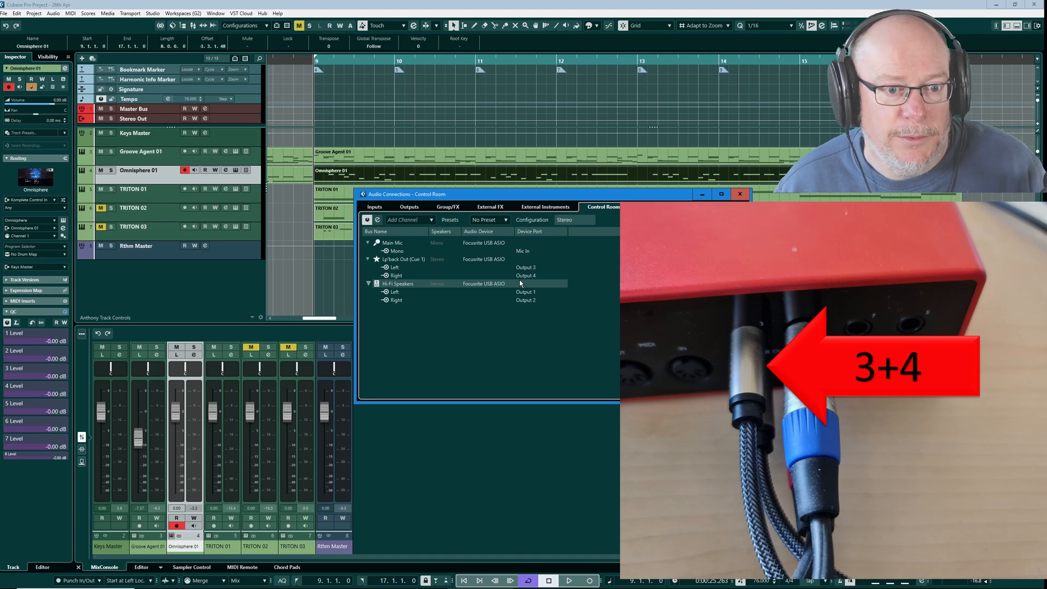
{"action": "left_click", "coordinate": [740, 194]}
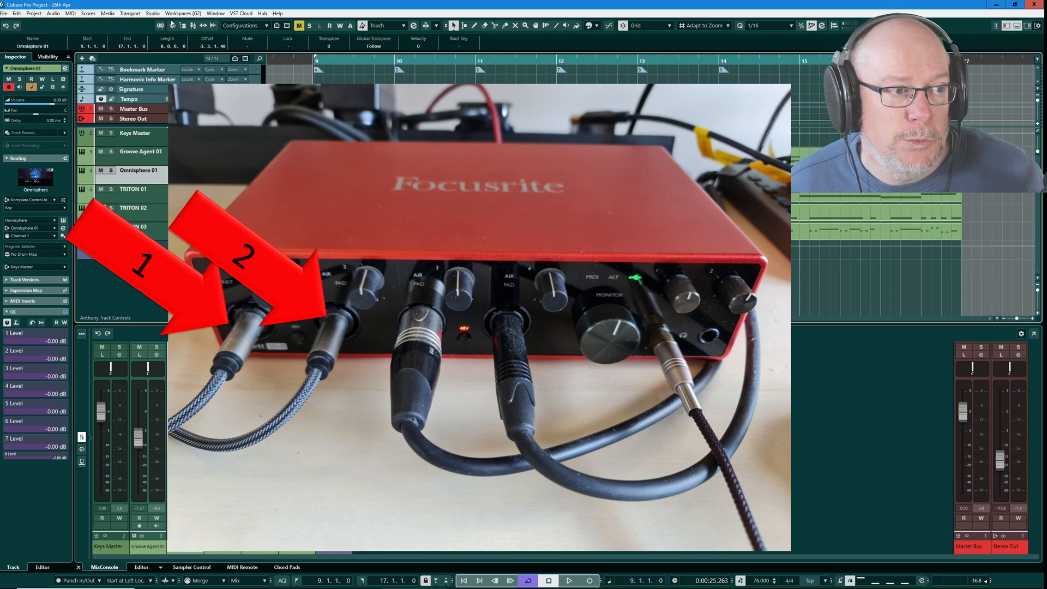
Open Cubase's Studio menu, then bring OBS Studio back in front
{"action": "left_click", "coordinate": [152, 12]}
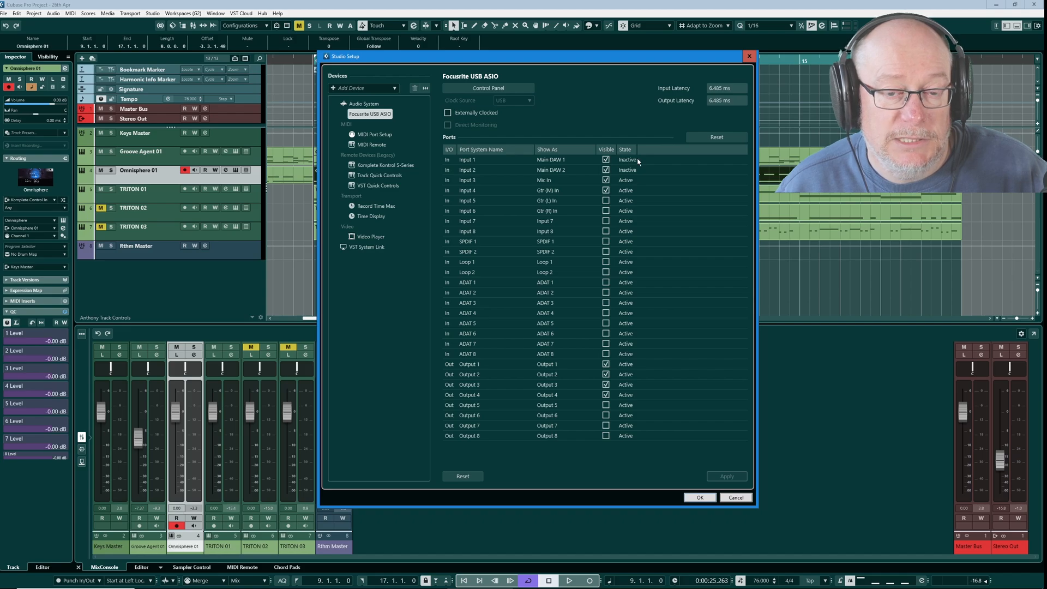
{"action": "left_click", "coordinate": [699, 497]}
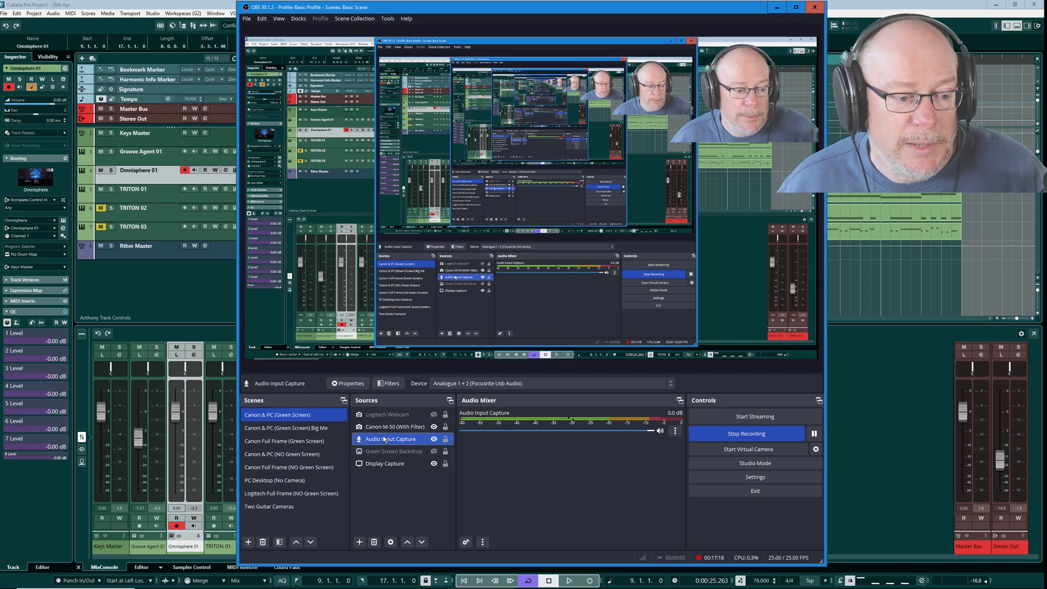
{"action": "left_click", "coordinate": [347, 383]}
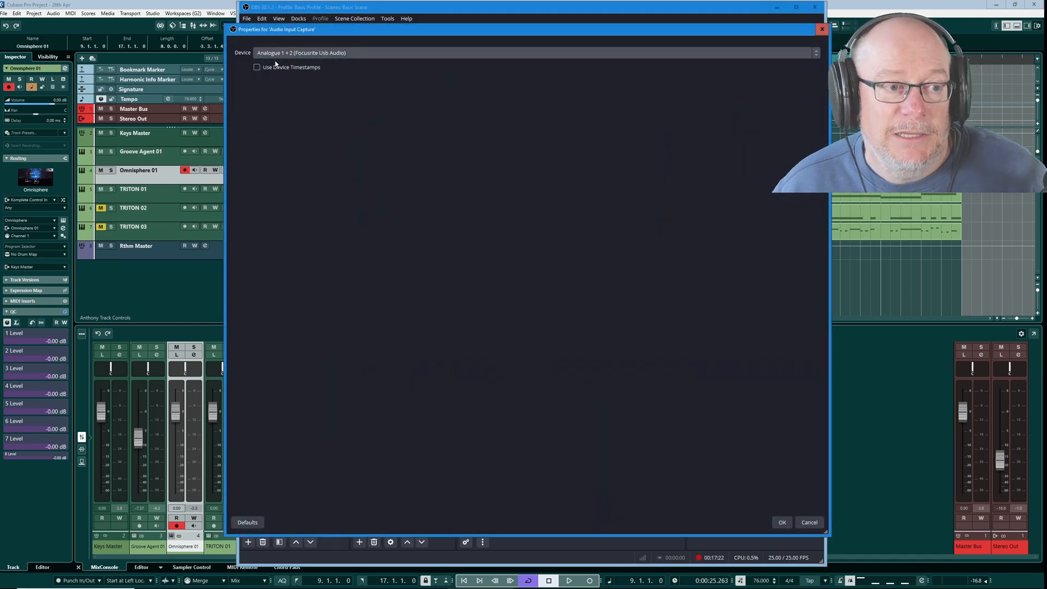
{"action": "mouse_move", "coordinate": [335, 88]}
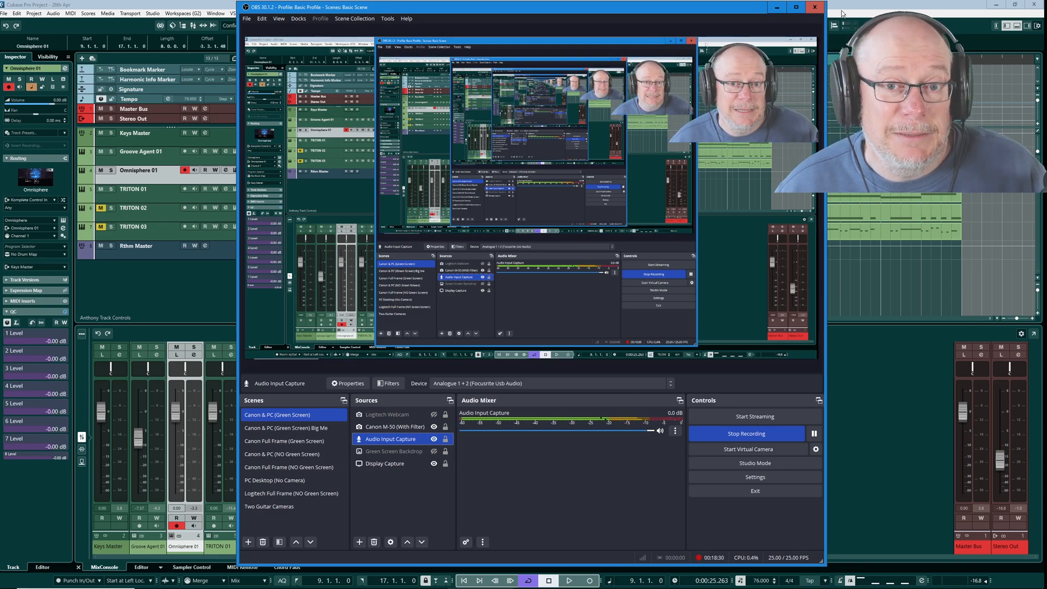
Focus the Cubase project window over OBS and dismiss the Studio menu
{"action": "left_click", "coordinate": [814, 7]}
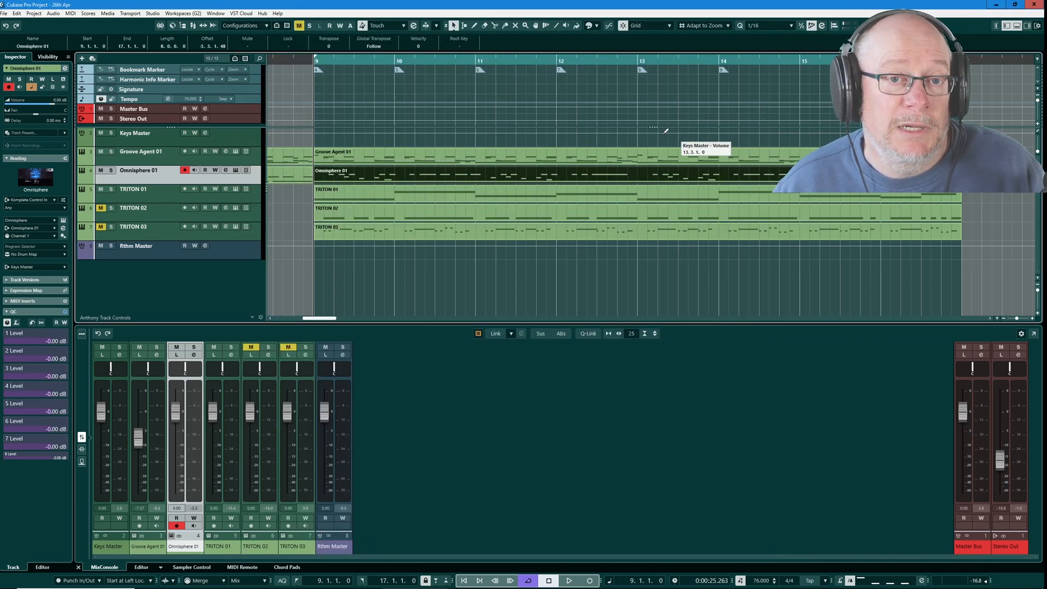
{"action": "left_click", "coordinate": [153, 13]}
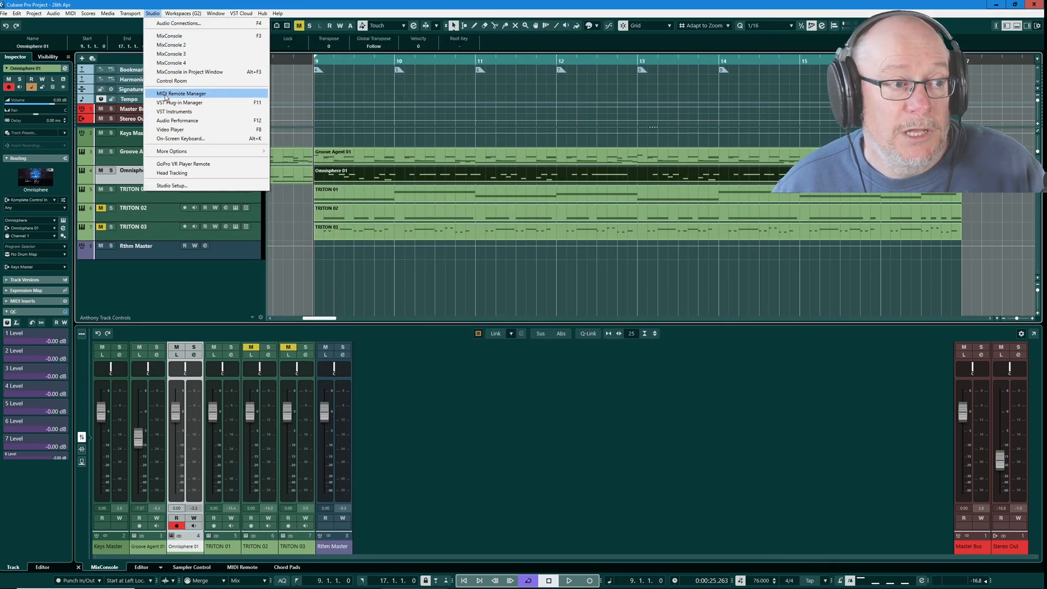
{"action": "left_click", "coordinate": [170, 185]}
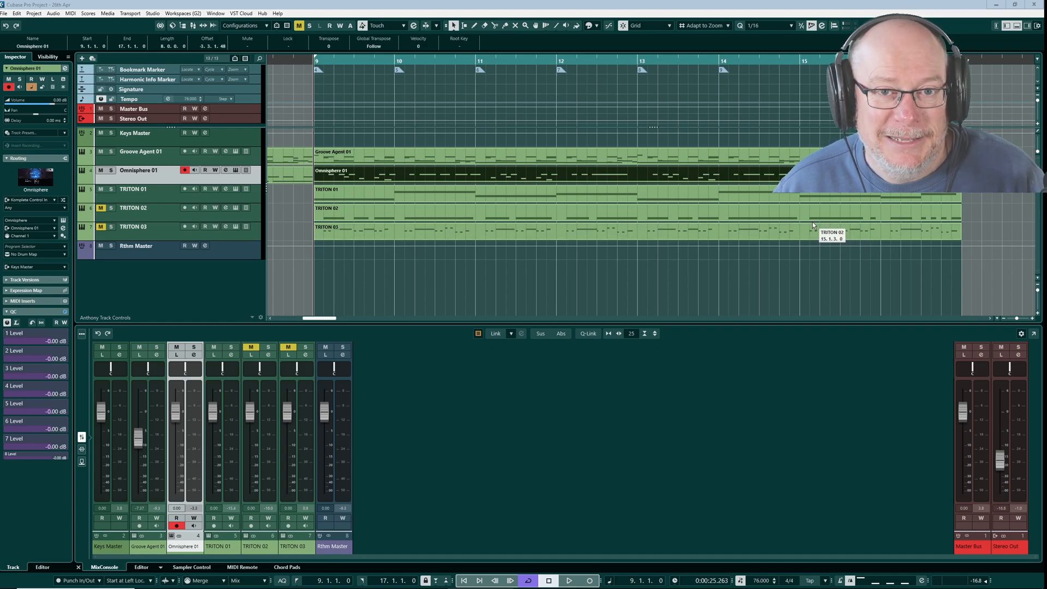
{"action": "left_click", "coordinate": [184, 12]}
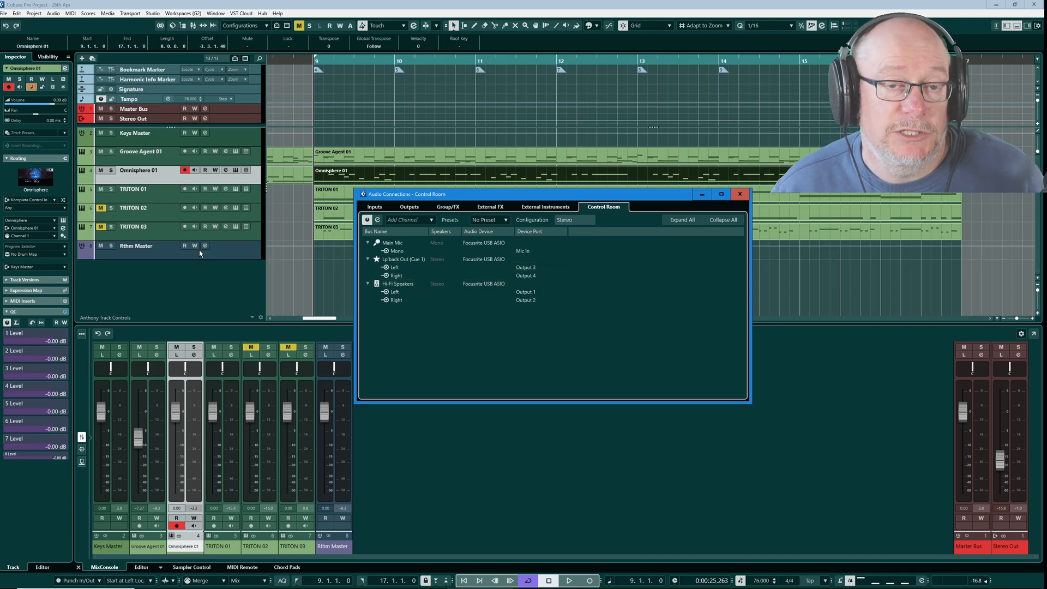
{"action": "mouse_move", "coordinate": [294, 238]}
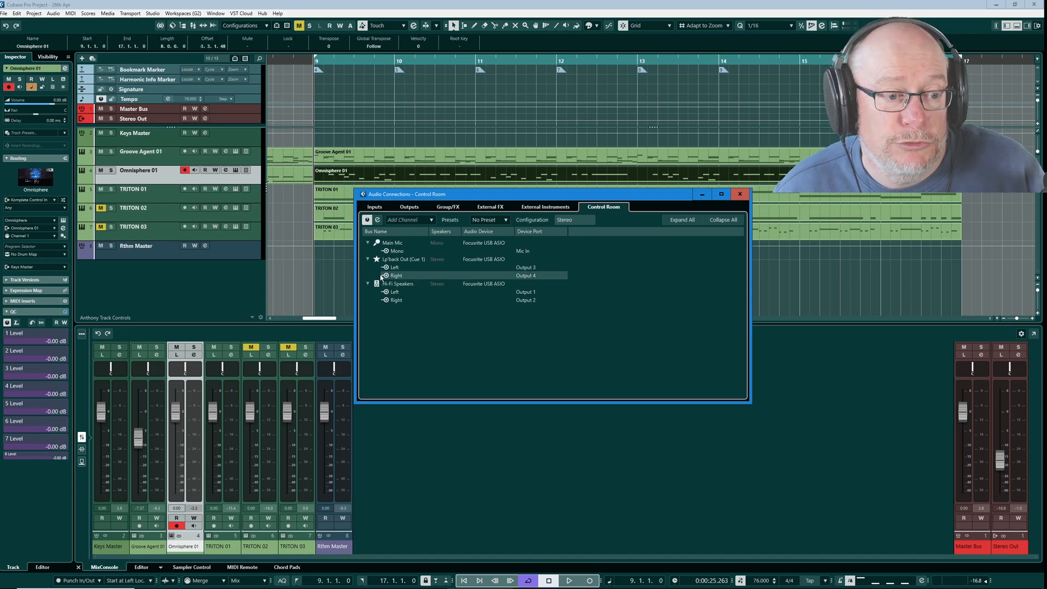
{"action": "left_click", "coordinate": [740, 194]}
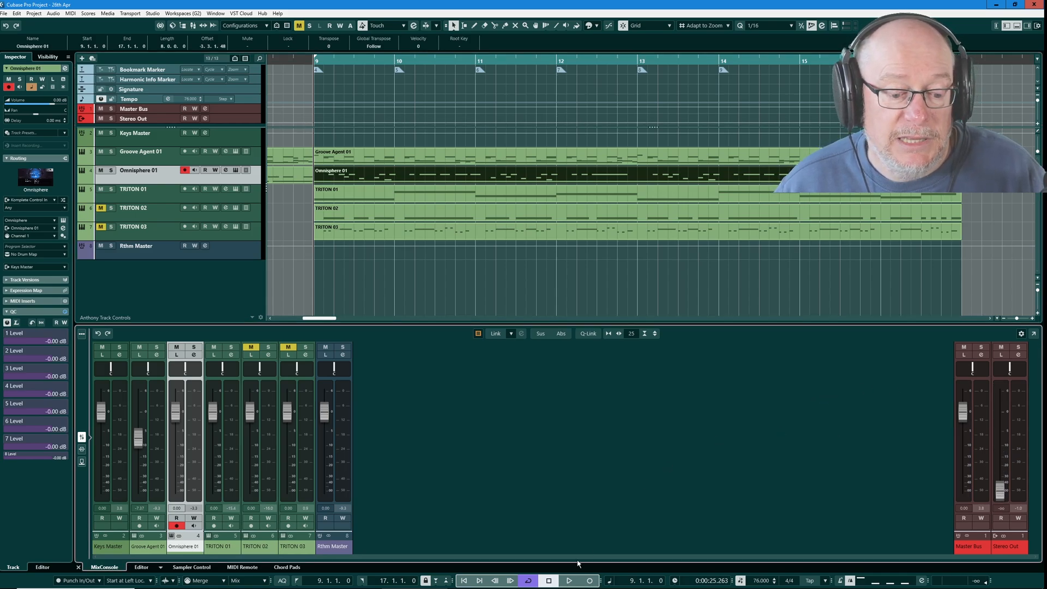
Reopen Control Room connections: Main Mic, Talkback Out on Outputs 3–4, Hi-Fi Speakers
{"action": "left_click", "coordinate": [568, 580]}
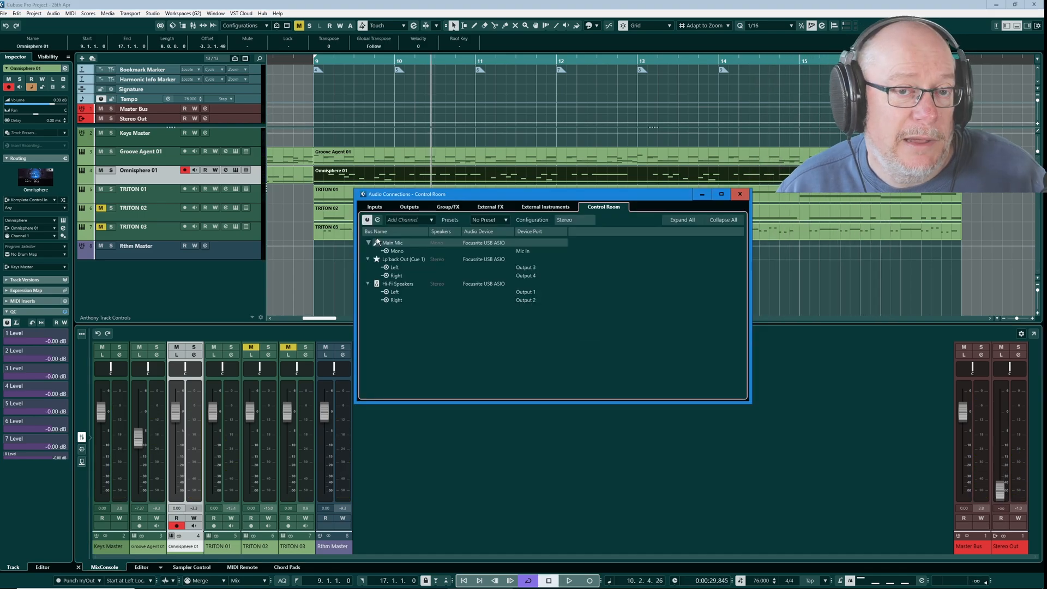
Browse the Inputs and Control Room tabs of Audio Connections
{"action": "left_click", "coordinate": [368, 241]}
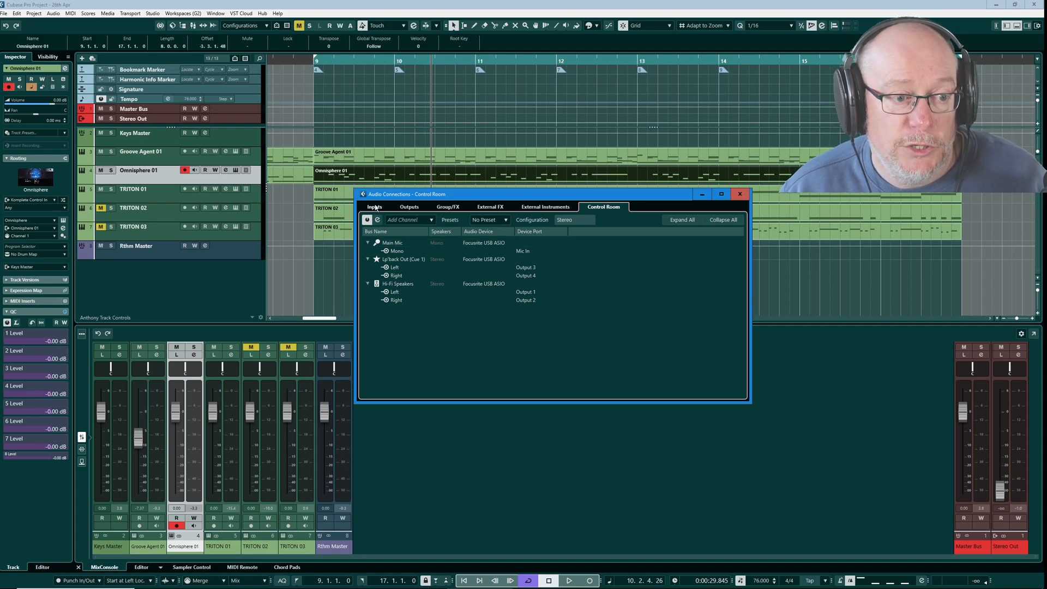
{"action": "left_click", "coordinate": [375, 206]}
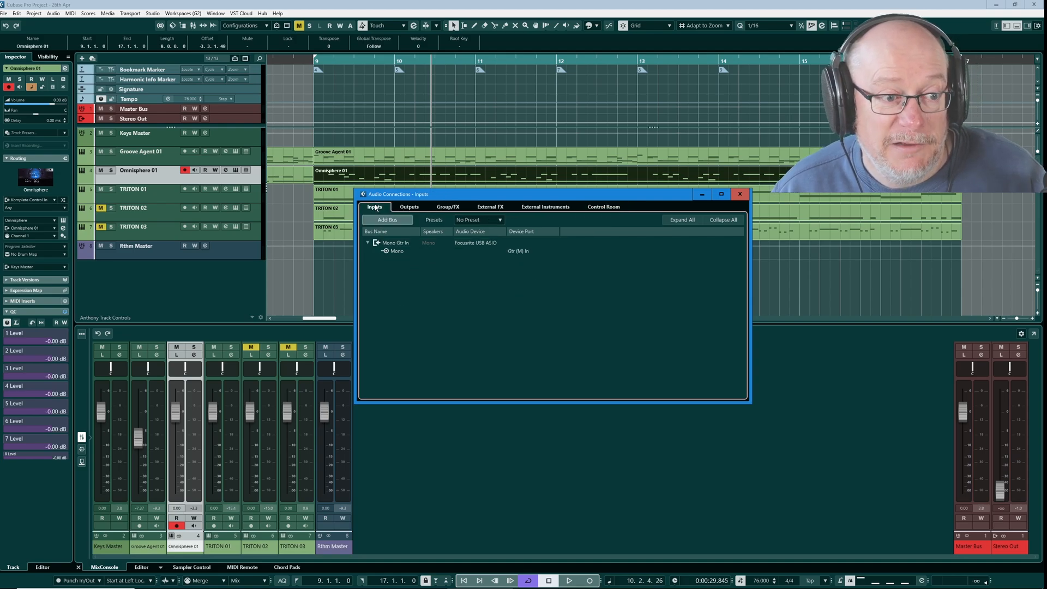
{"action": "mouse_move", "coordinate": [475, 304]}
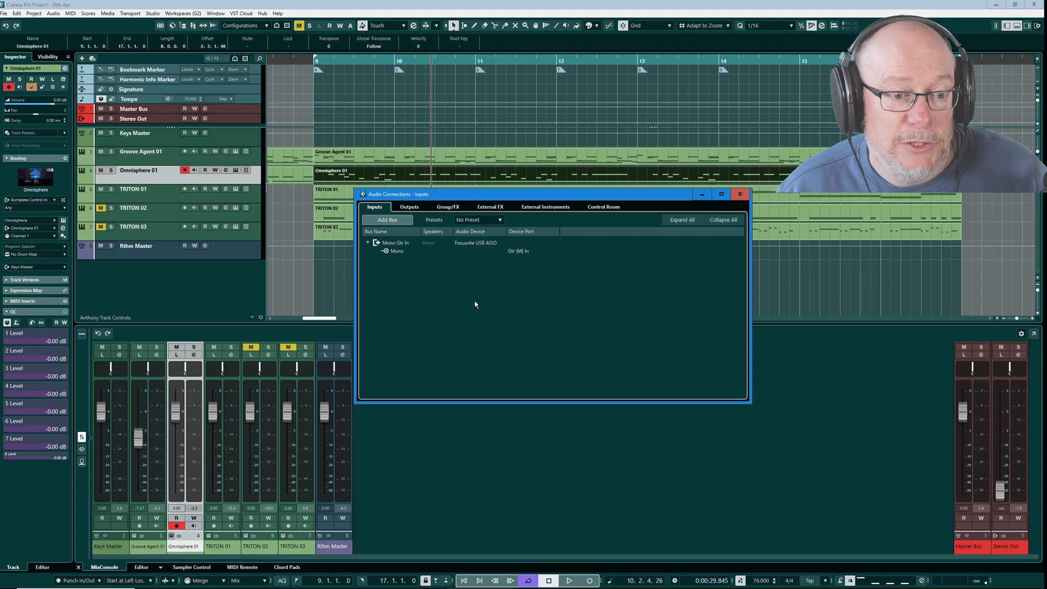
{"action": "left_click", "coordinate": [396, 250]}
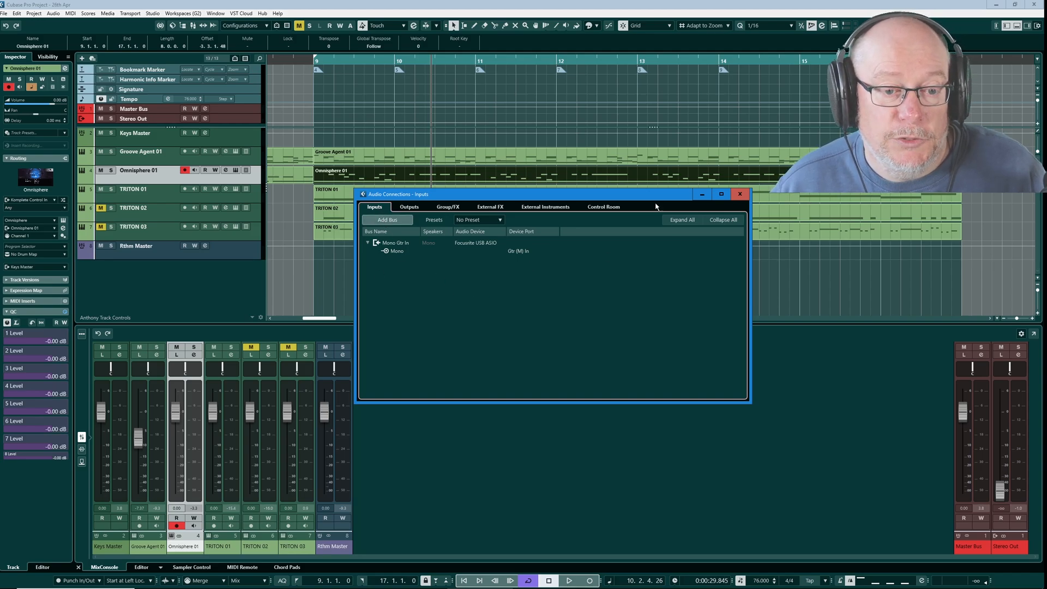
{"action": "left_click", "coordinate": [602, 206]}
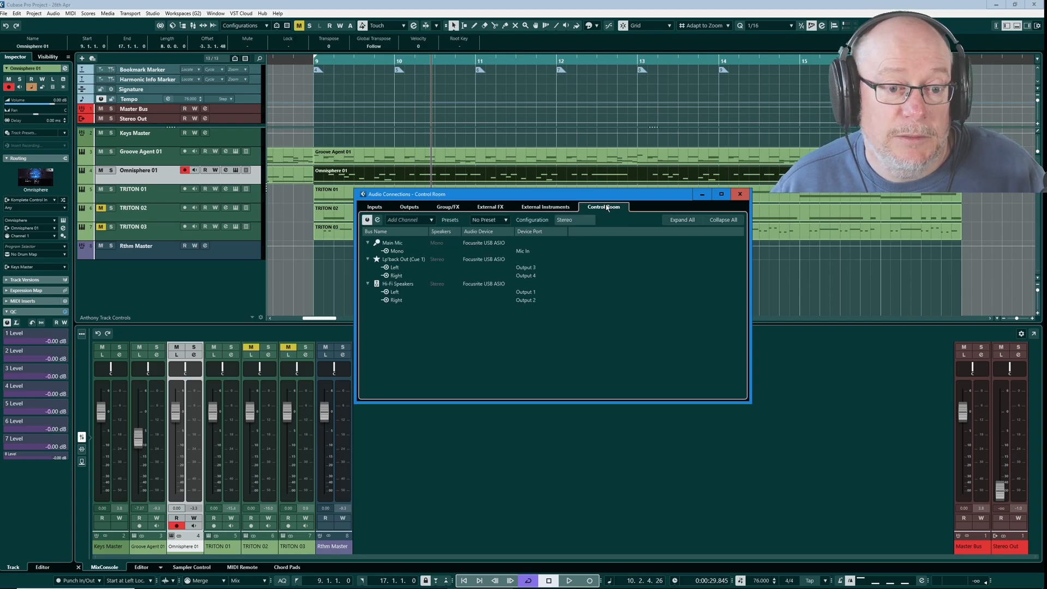
{"action": "left_click", "coordinate": [374, 206]}
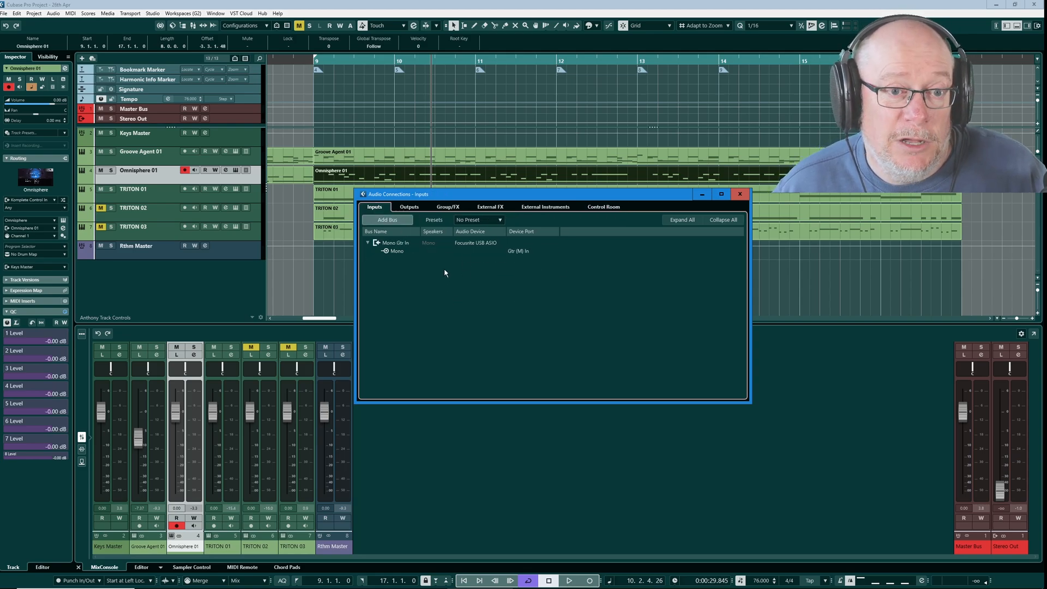
Expand Stereo Out on the Outputs tab to show its unconnected Left and Right channels
{"action": "left_click", "coordinate": [602, 206]}
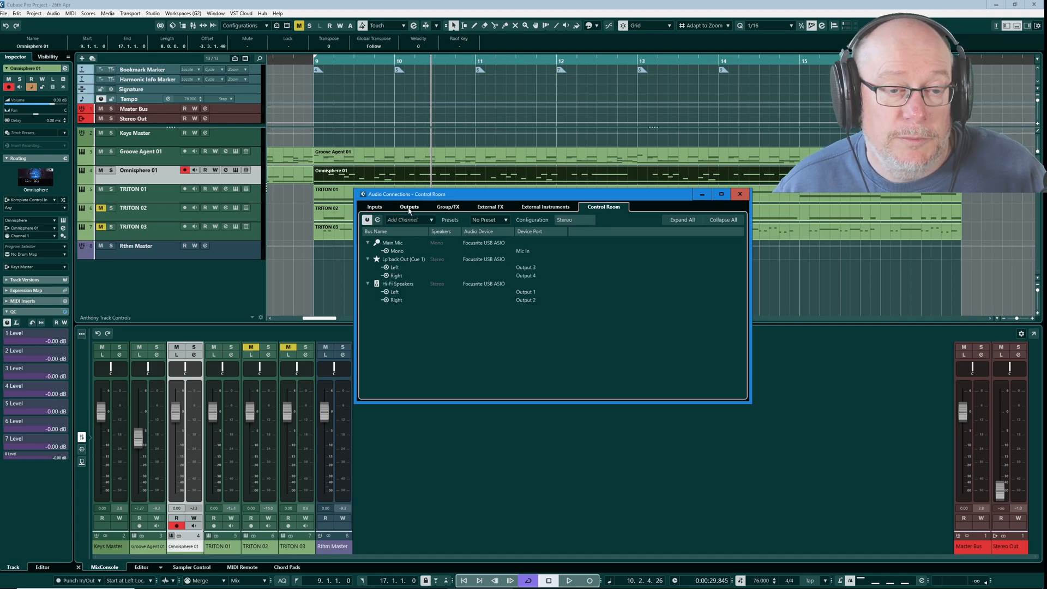
{"action": "left_click", "coordinate": [408, 206]}
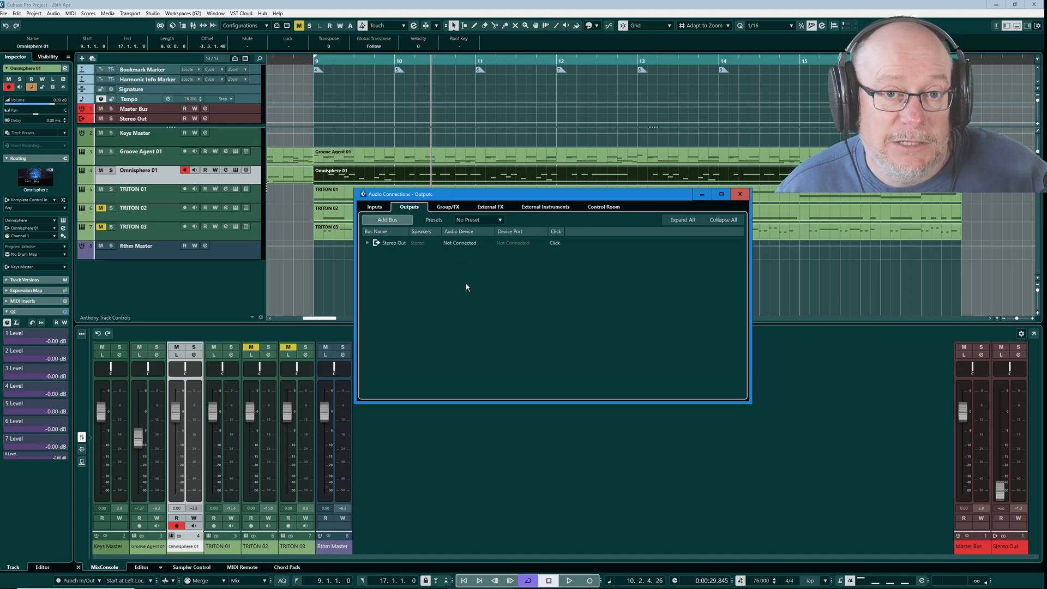
{"action": "mouse_move", "coordinate": [461, 281]}
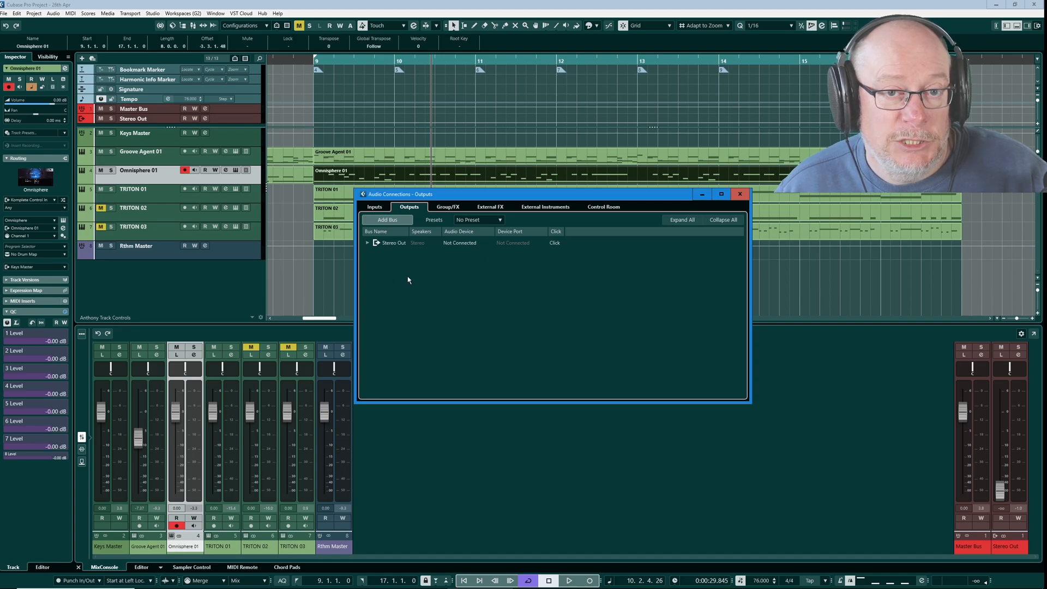
{"action": "left_click", "coordinate": [367, 242]}
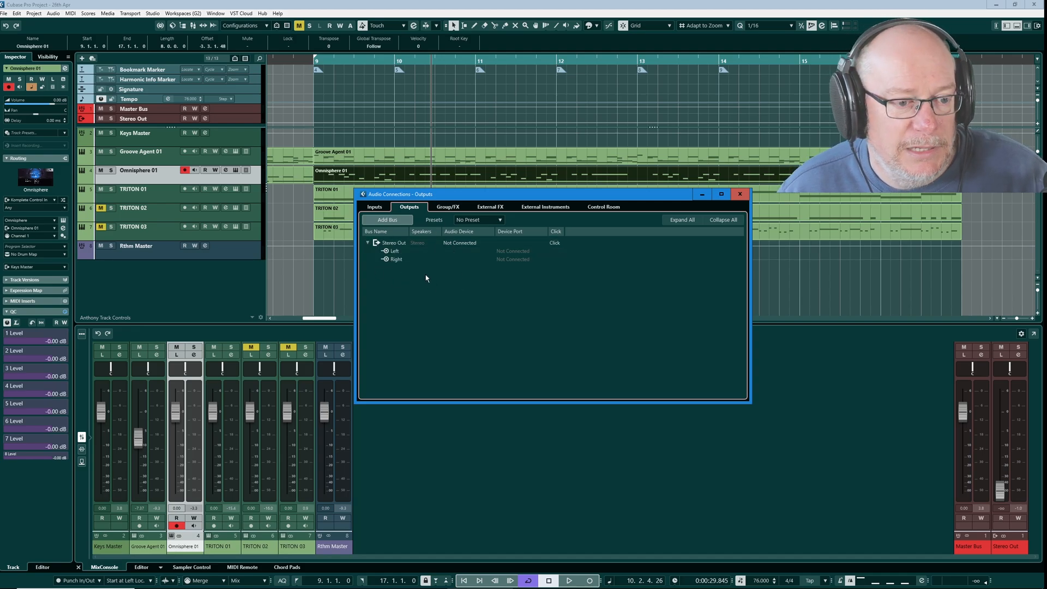
{"action": "mouse_move", "coordinate": [865, 434]}
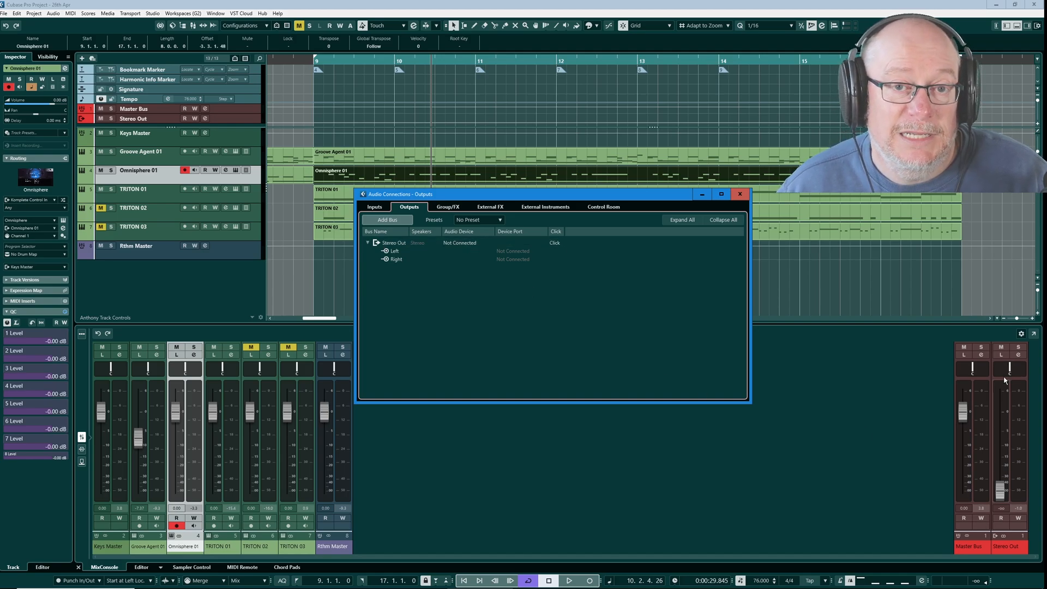
{"action": "mouse_move", "coordinate": [554, 306]}
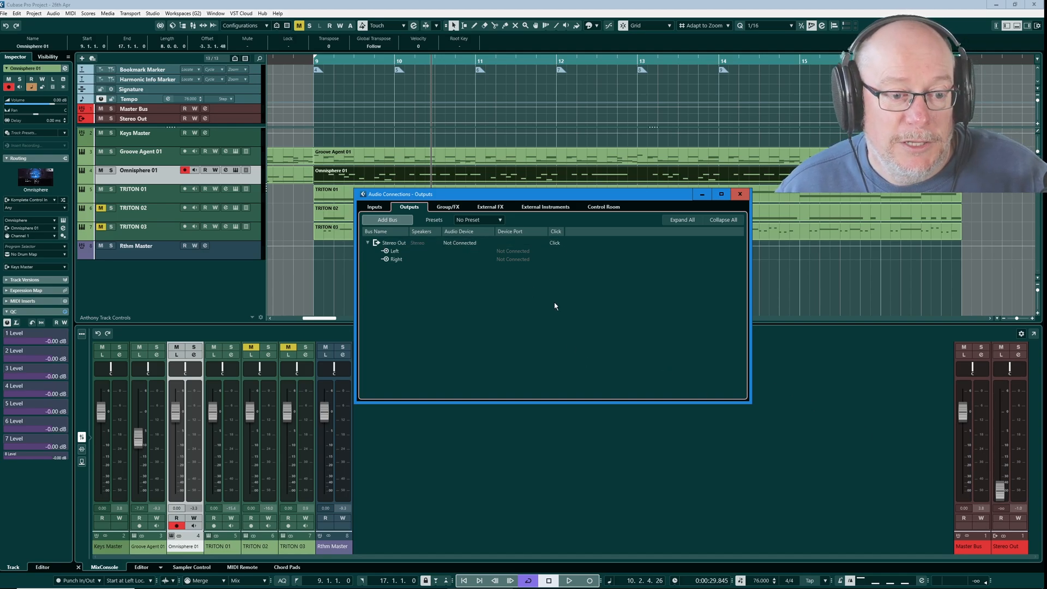
{"action": "mouse_move", "coordinate": [454, 298]}
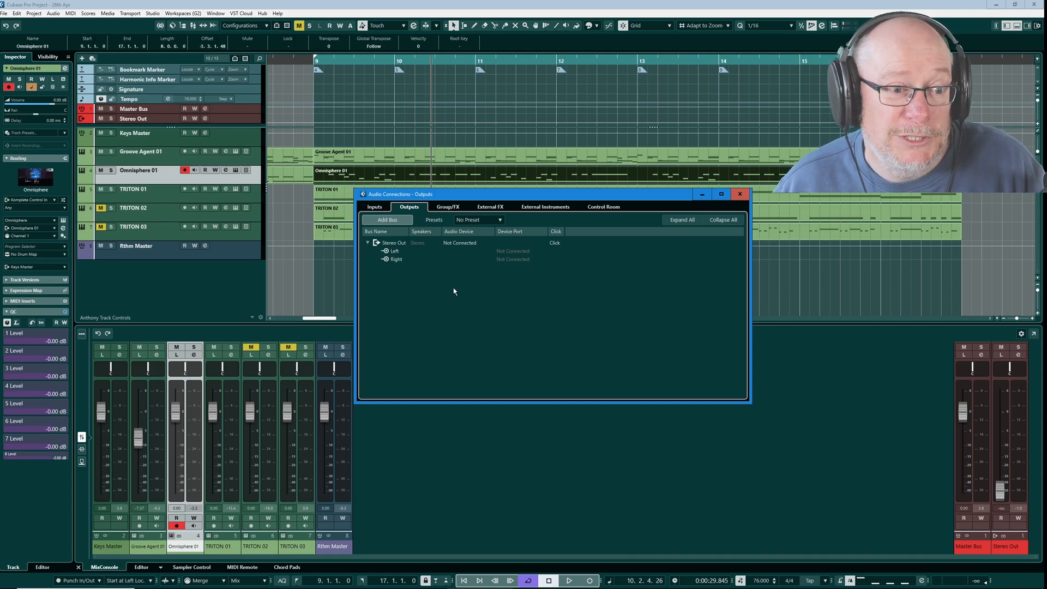
{"action": "left_click", "coordinate": [394, 242]}
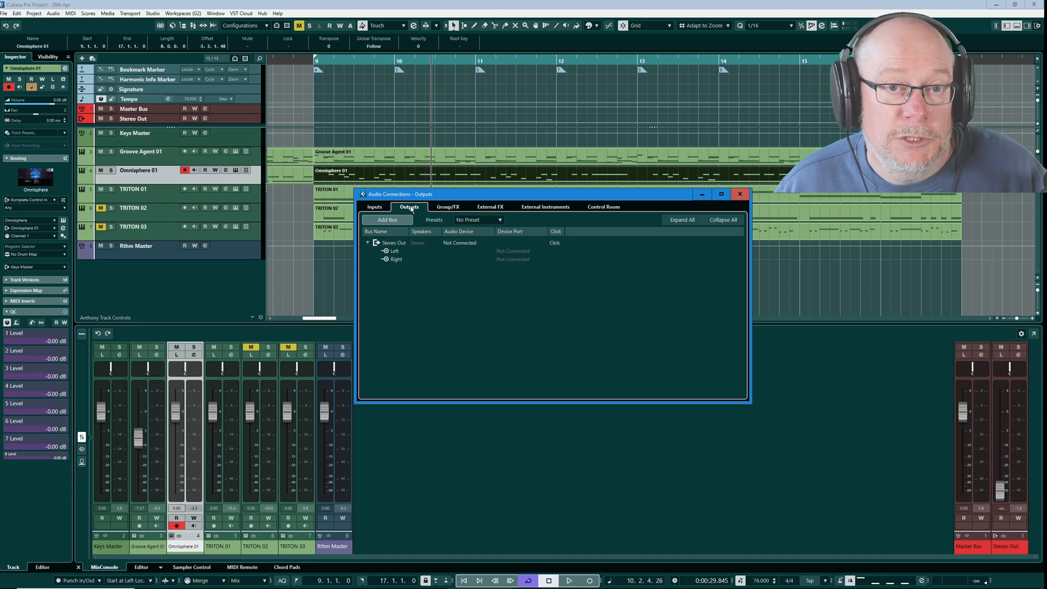
Show the Control Room connections and list the add-channel types: external input, cue, headphone, monitor
{"action": "left_click", "coordinate": [604, 206]}
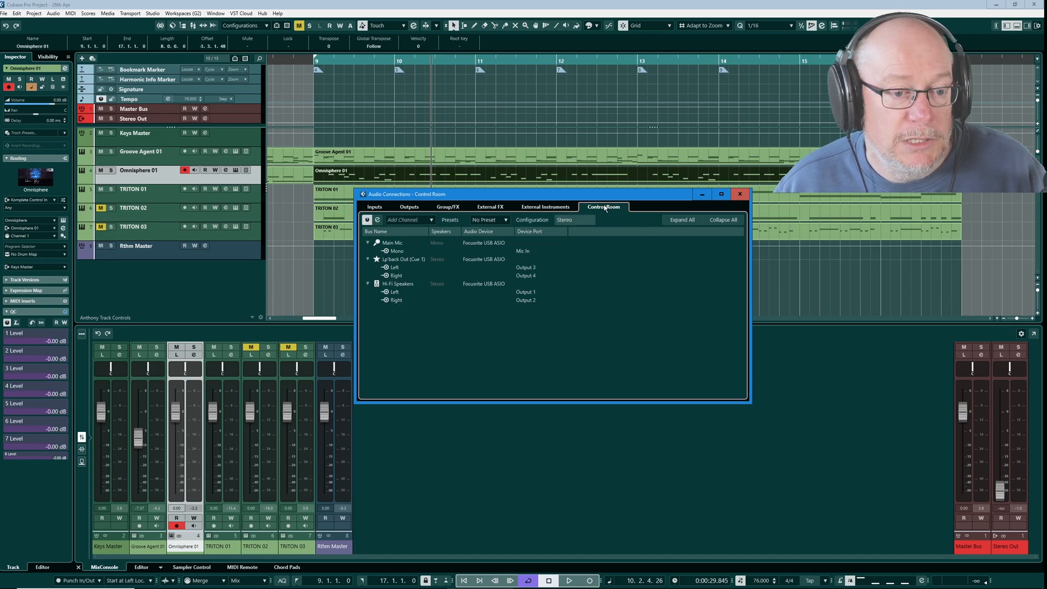
{"action": "left_click", "coordinate": [393, 292]}
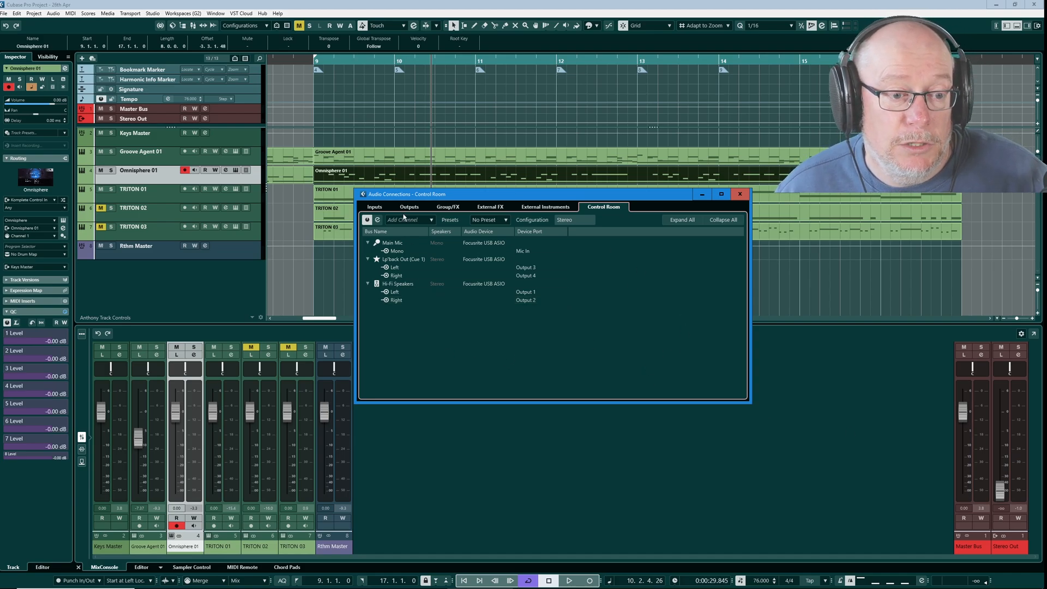
{"action": "mouse_move", "coordinate": [434, 377]}
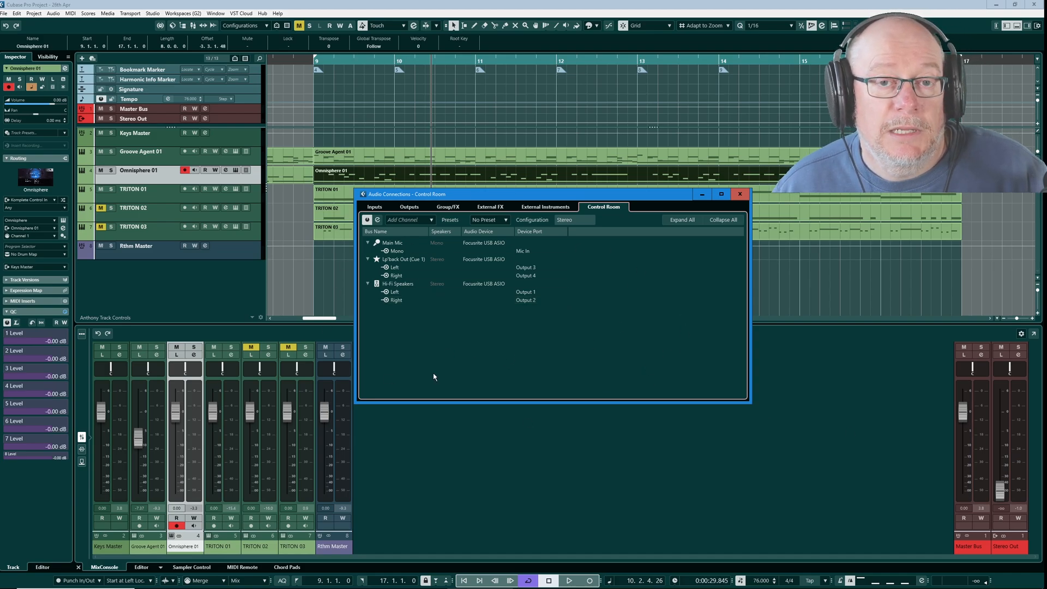
{"action": "left_click", "coordinate": [527, 300]}
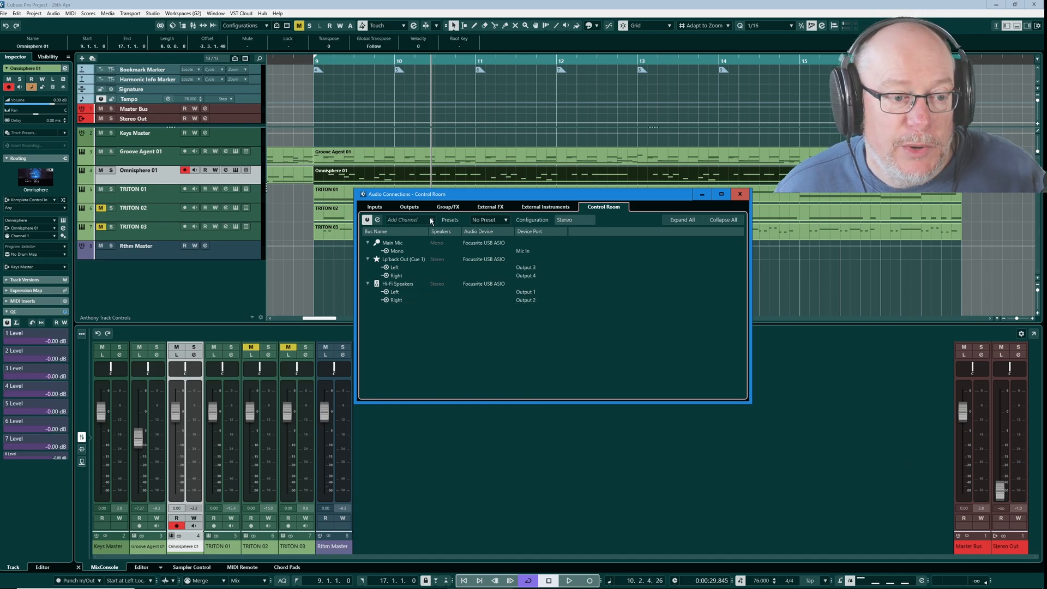
{"action": "left_click", "coordinate": [431, 220]}
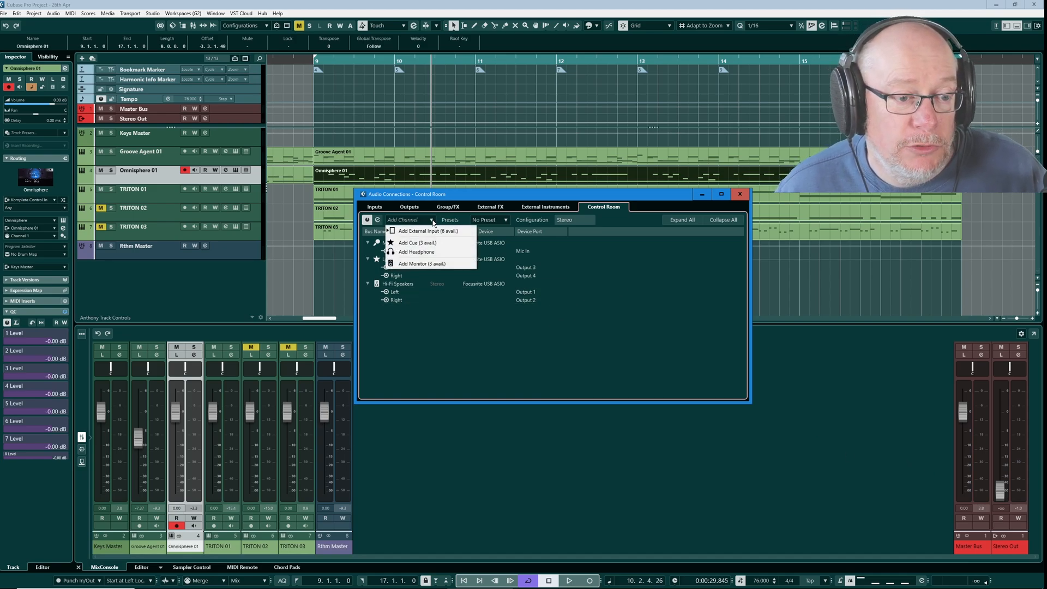
{"action": "mouse_move", "coordinate": [427, 230]}
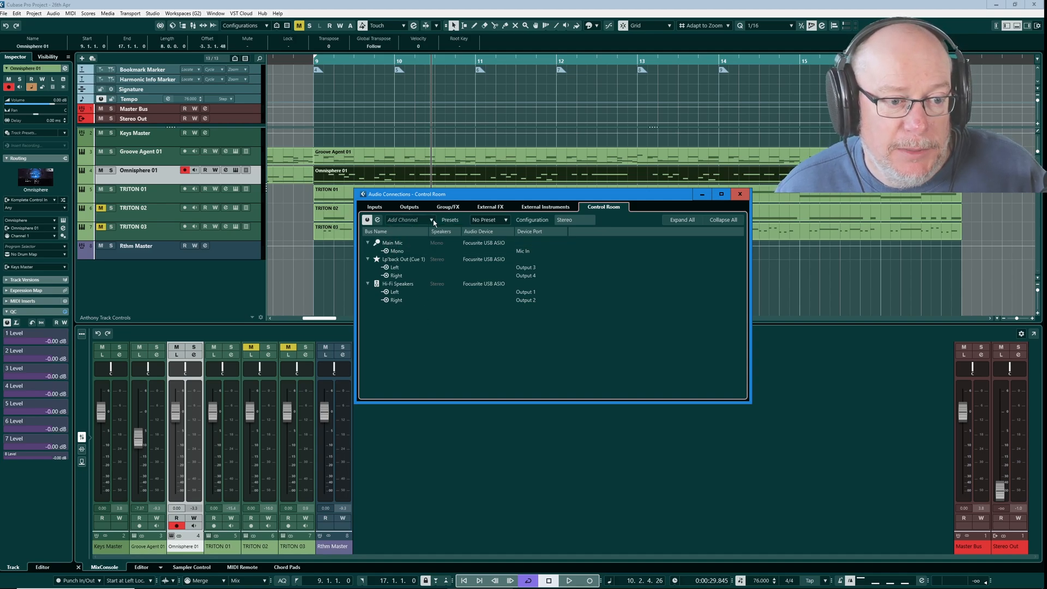
{"action": "left_click", "coordinate": [402, 220]}
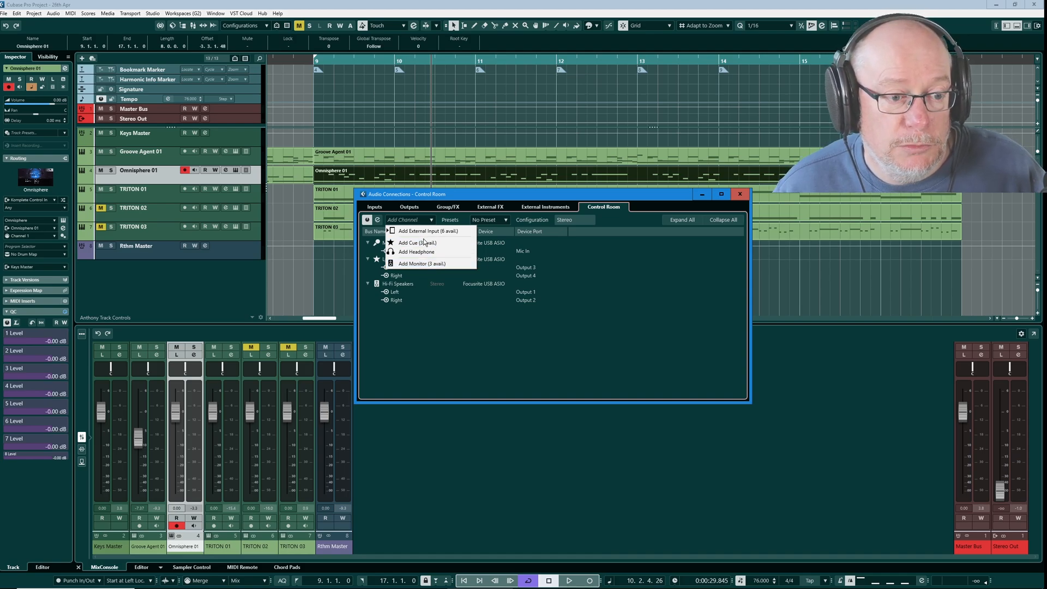
{"action": "mouse_move", "coordinate": [435, 263]}
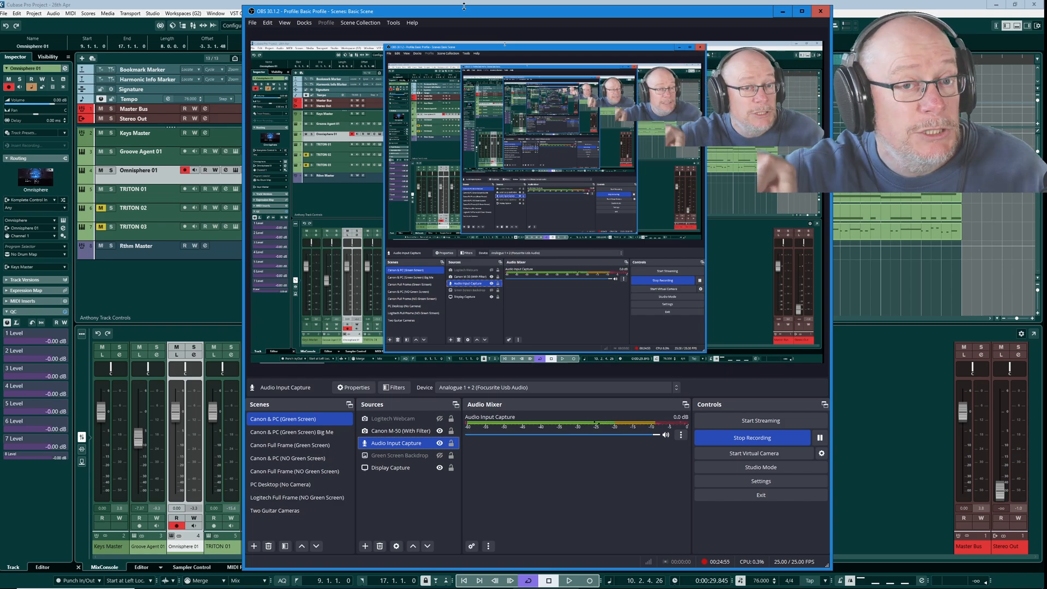
{"action": "mouse_move", "coordinate": [393, 22]}
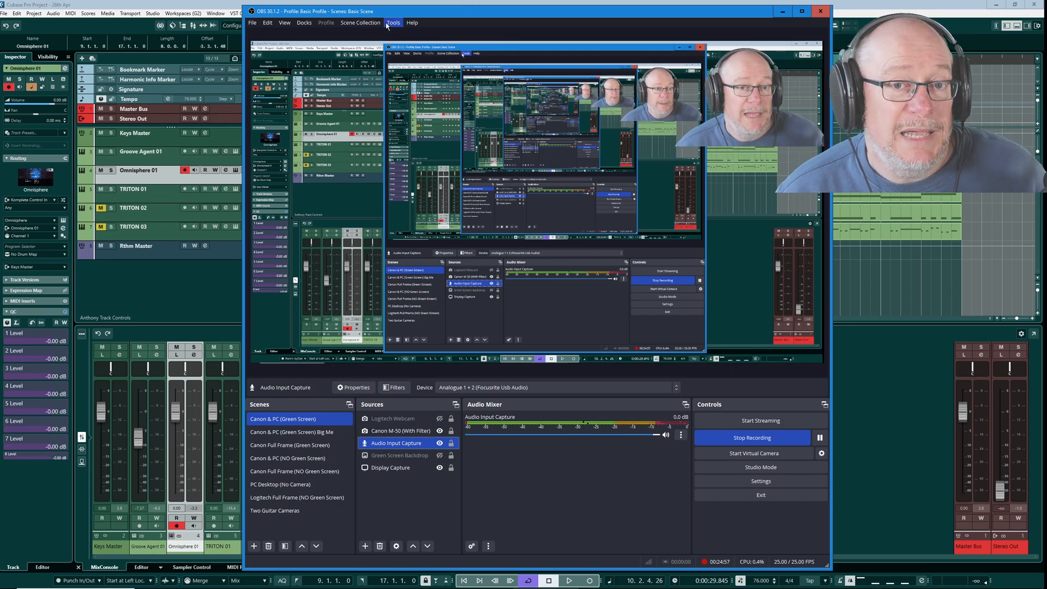
{"action": "right_click", "coordinate": [396, 443]}
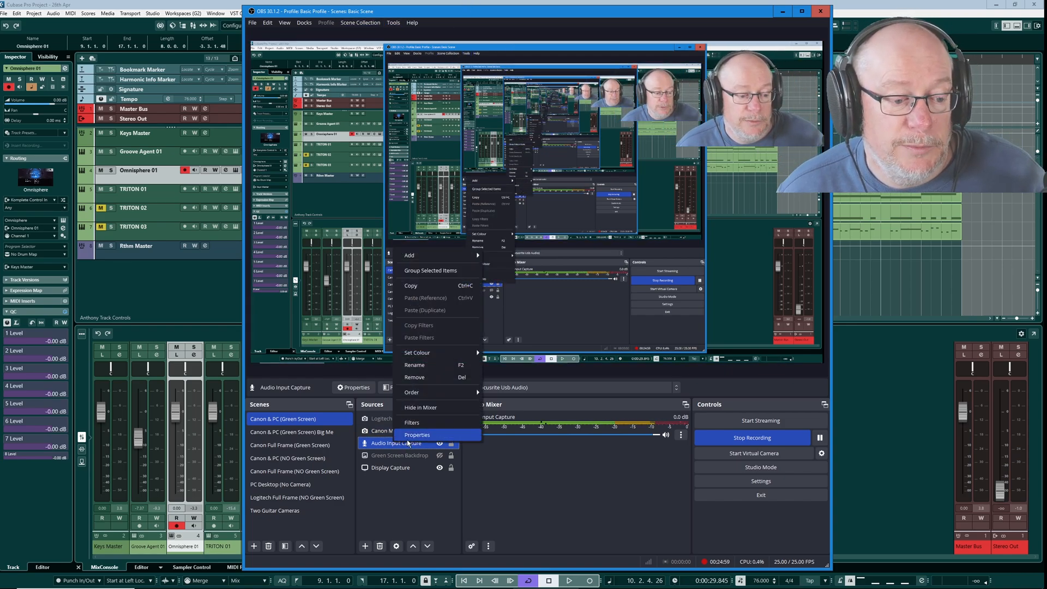
{"action": "left_click", "coordinate": [416, 434]}
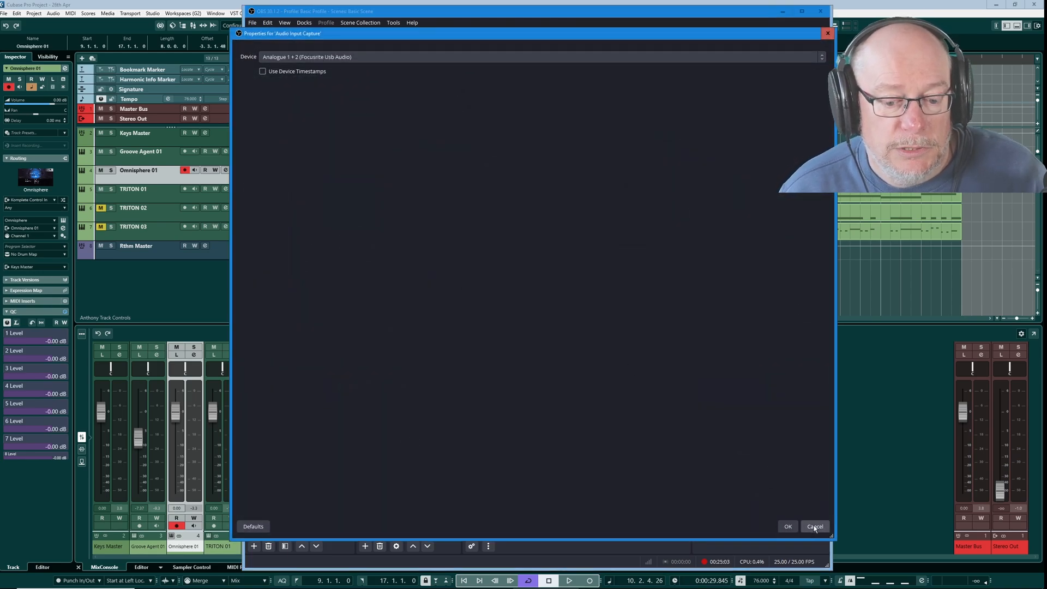
{"action": "left_click", "coordinate": [814, 526]}
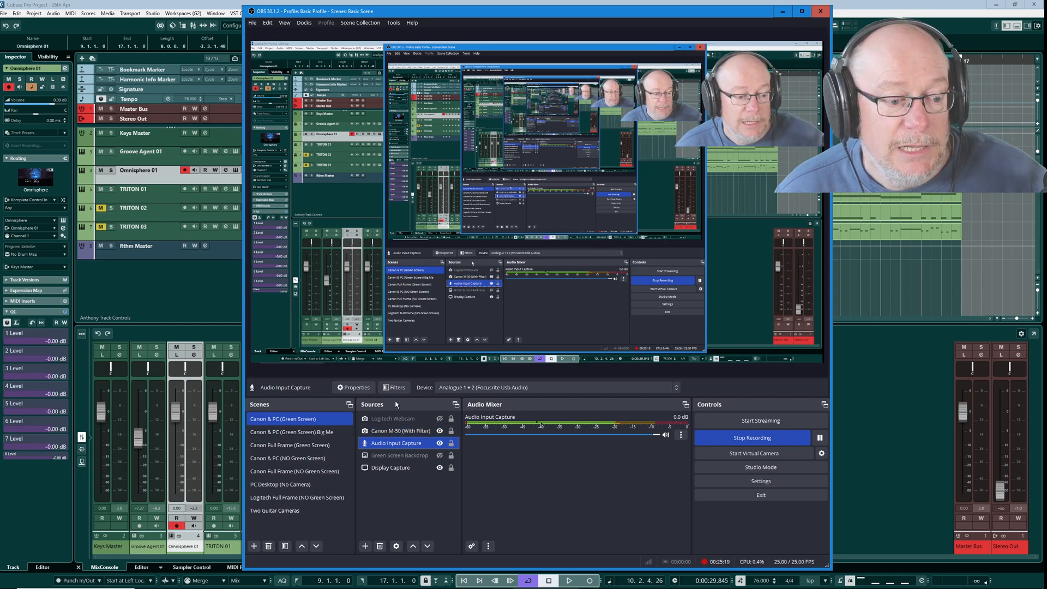
{"action": "left_click", "coordinate": [394, 418]}
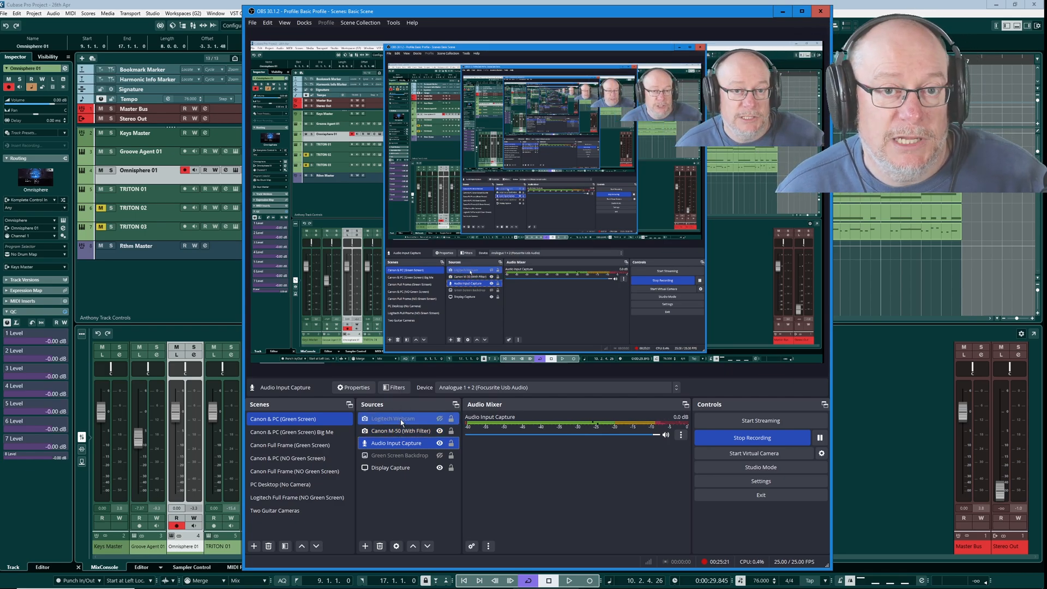